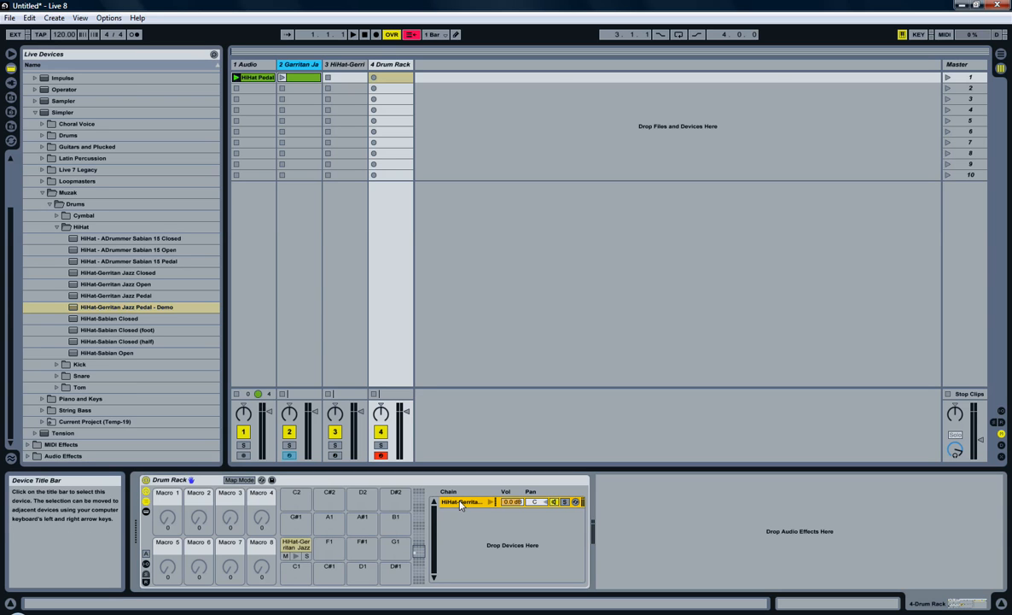
Step: Draw two HiHat Pedal notes, one near 1.4, in a new Drum Rack clip and launch it
left_click(465, 502)
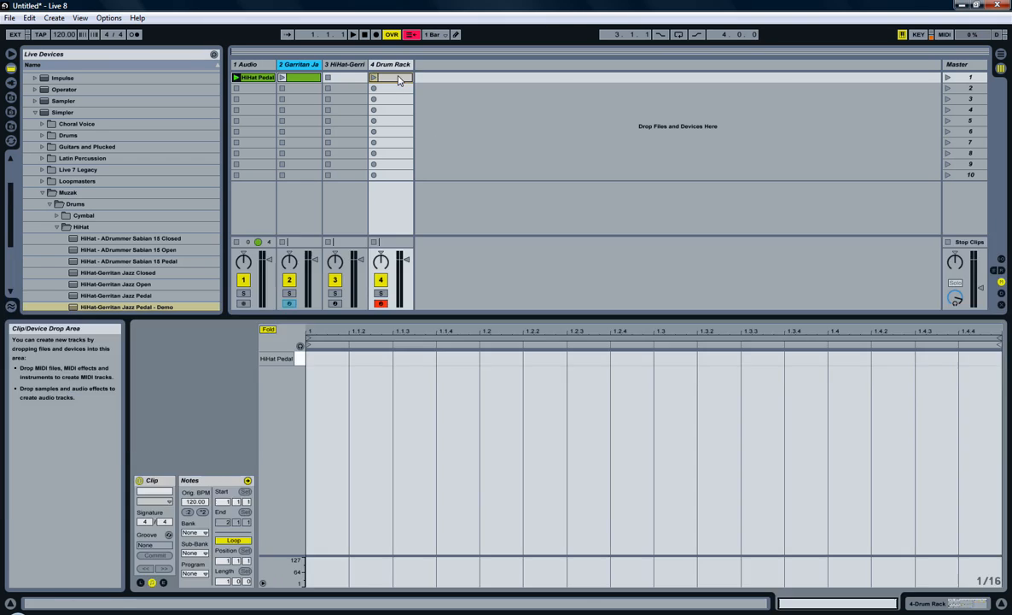
left_click(373, 76)
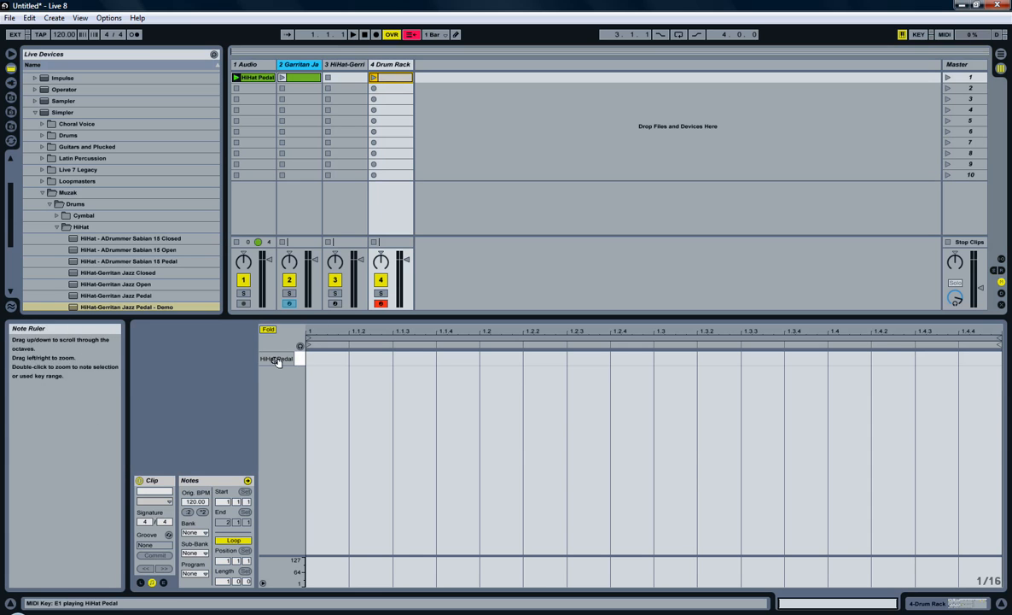
mouse_move(489, 359)
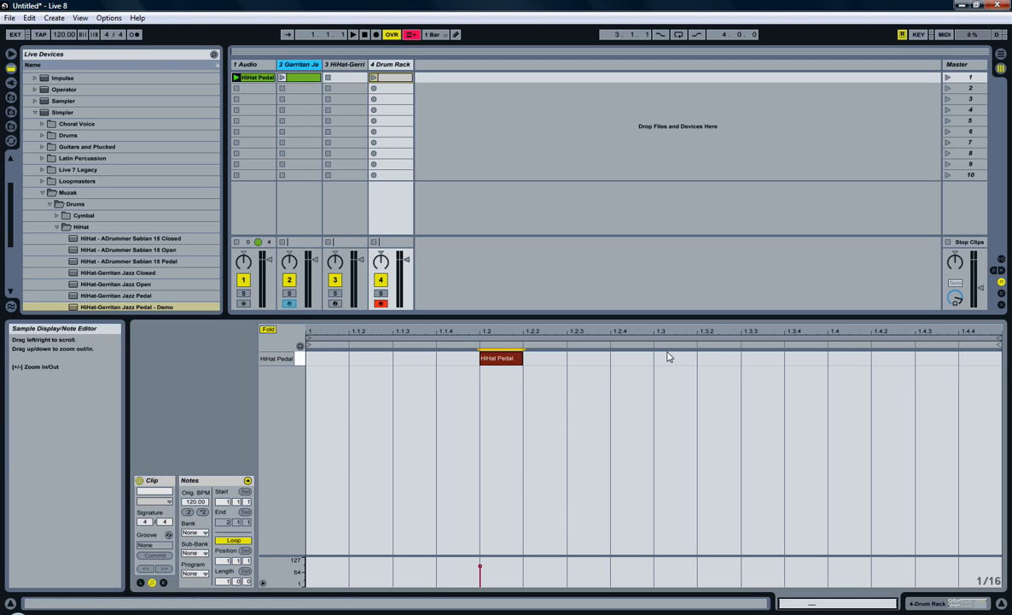
double_click(849, 357)
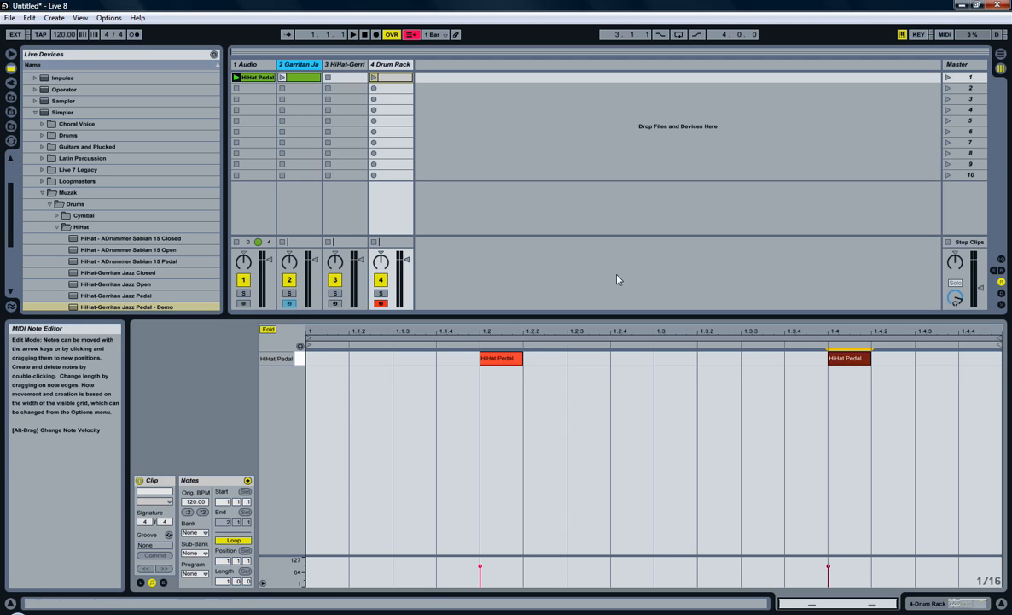
mouse_move(898, 255)
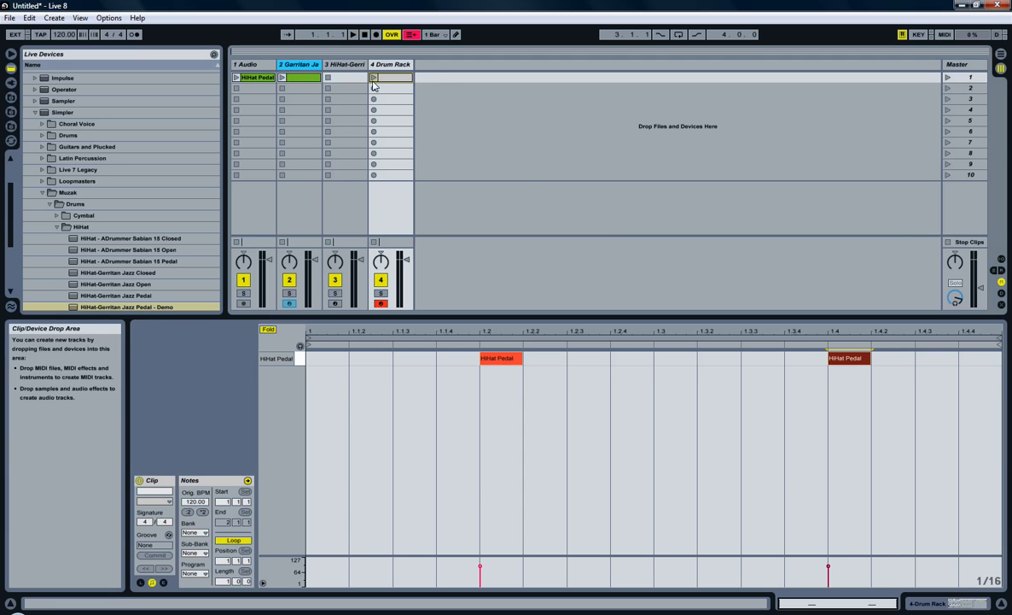
left_click(392, 76)
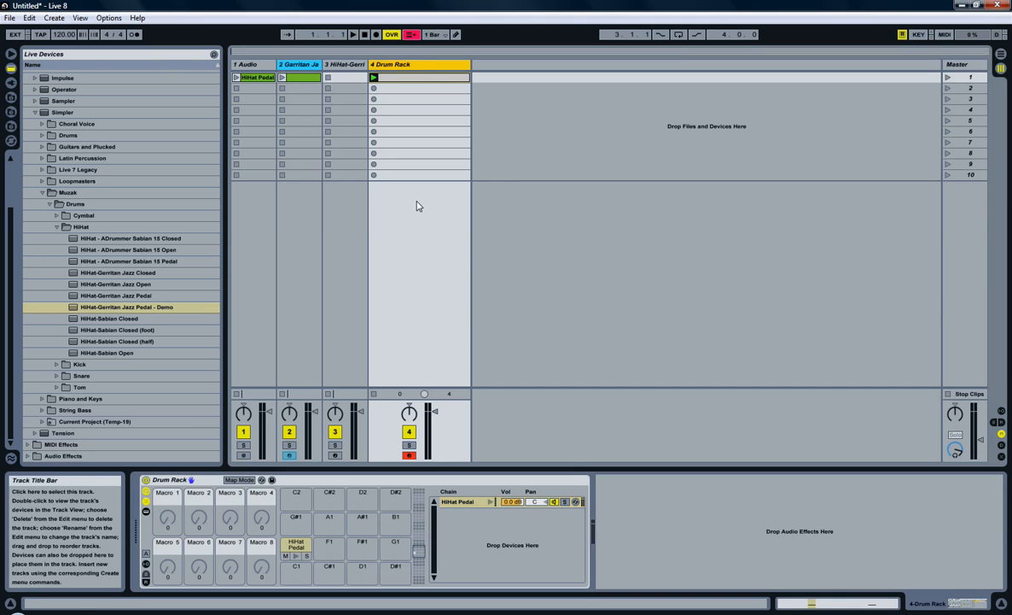
Step: Select the Garritan Jazz track and open its clip showing the two C1 notes
left_click(458, 501)
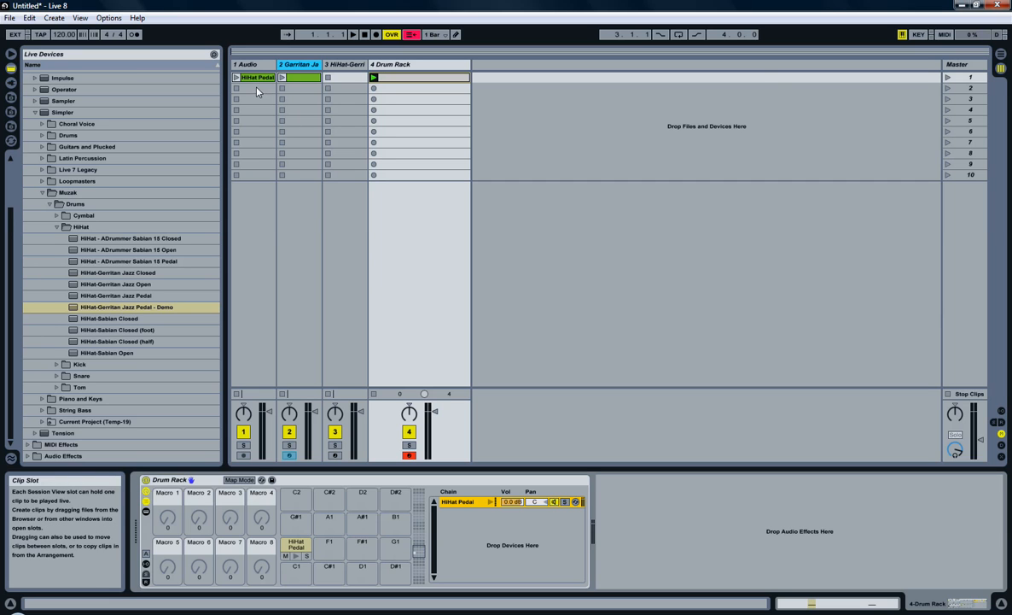
mouse_move(306, 69)
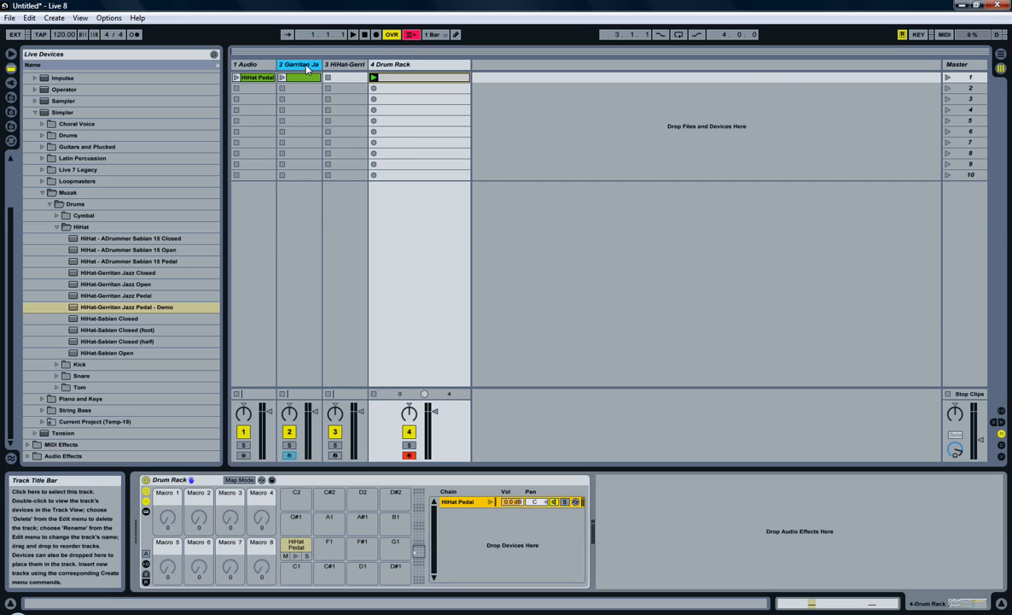
right_click(299, 64)
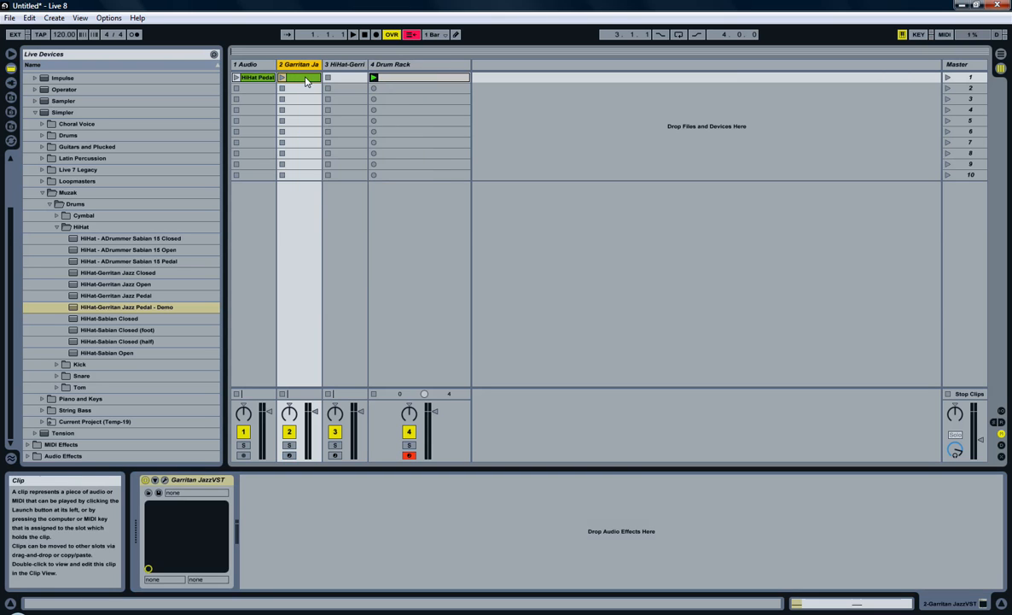
double_click(299, 77)
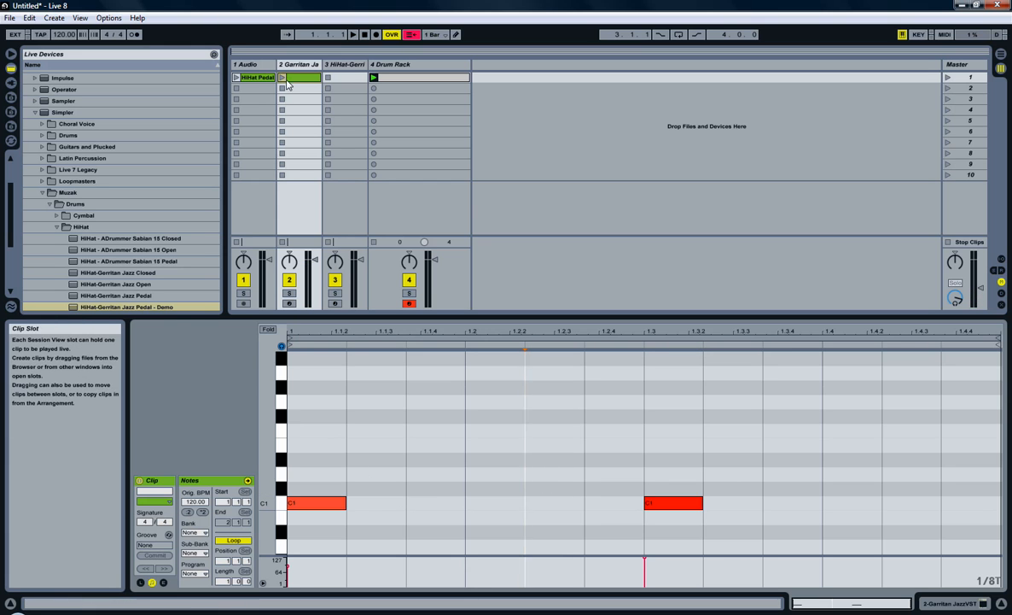
Step: Freeze the Garritan Jazz track and rename the frozen audio clip 'Kick'
right_click(299, 77)
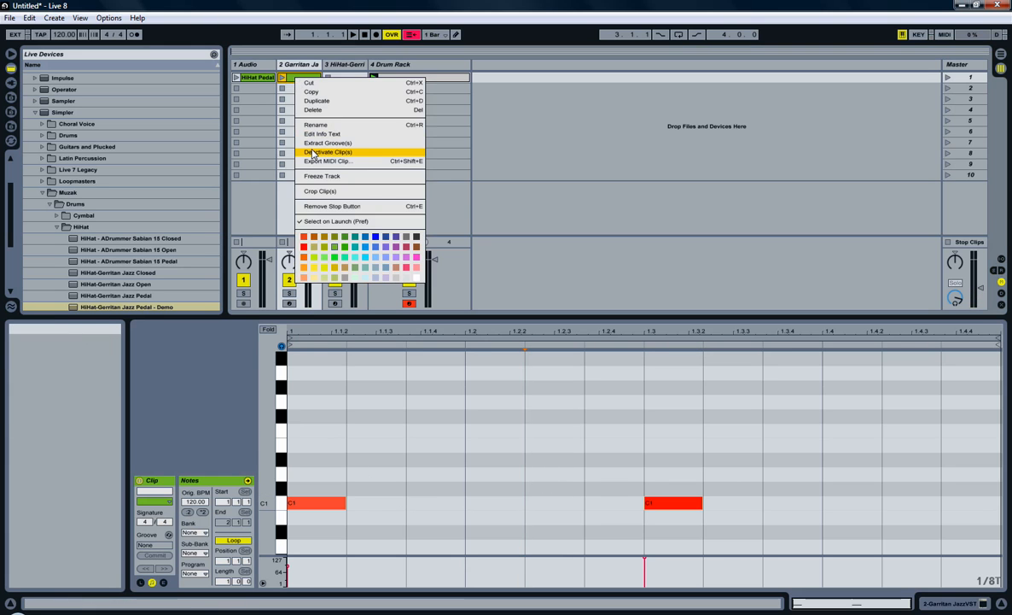
left_click(322, 174)
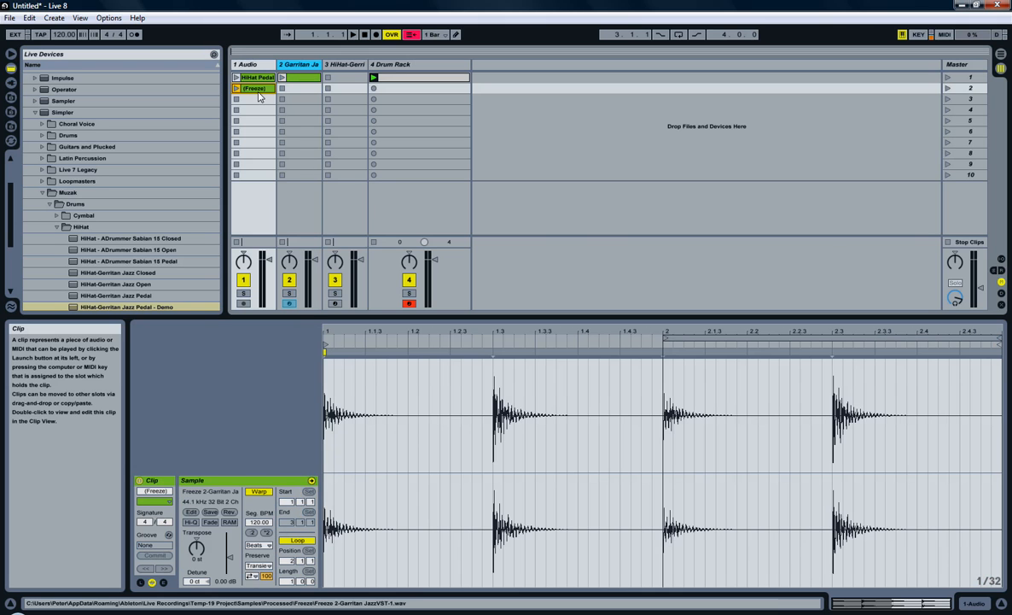
left_click(255, 88)
type("Kick")
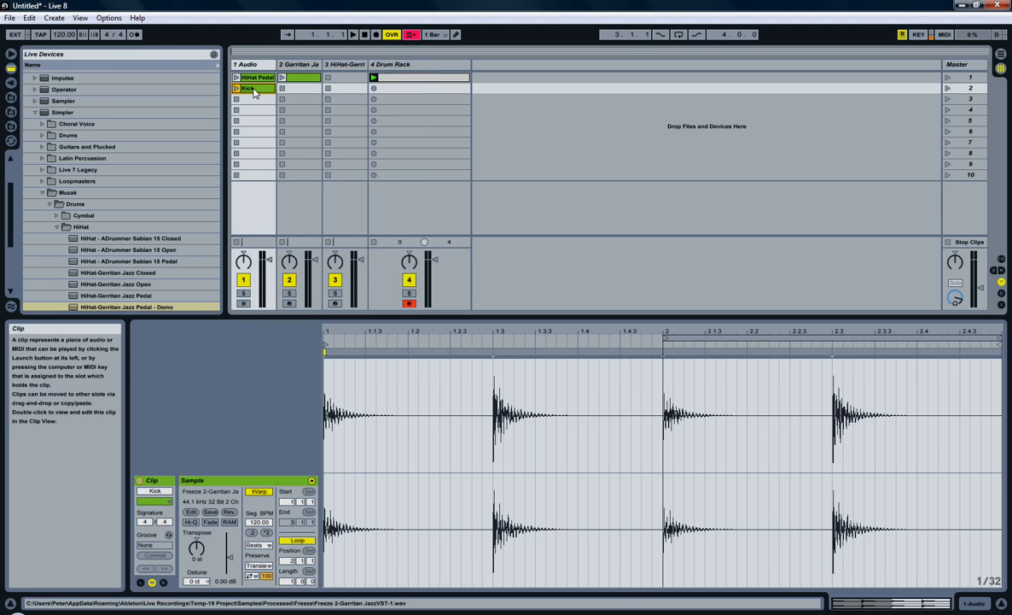
left_click(251, 89)
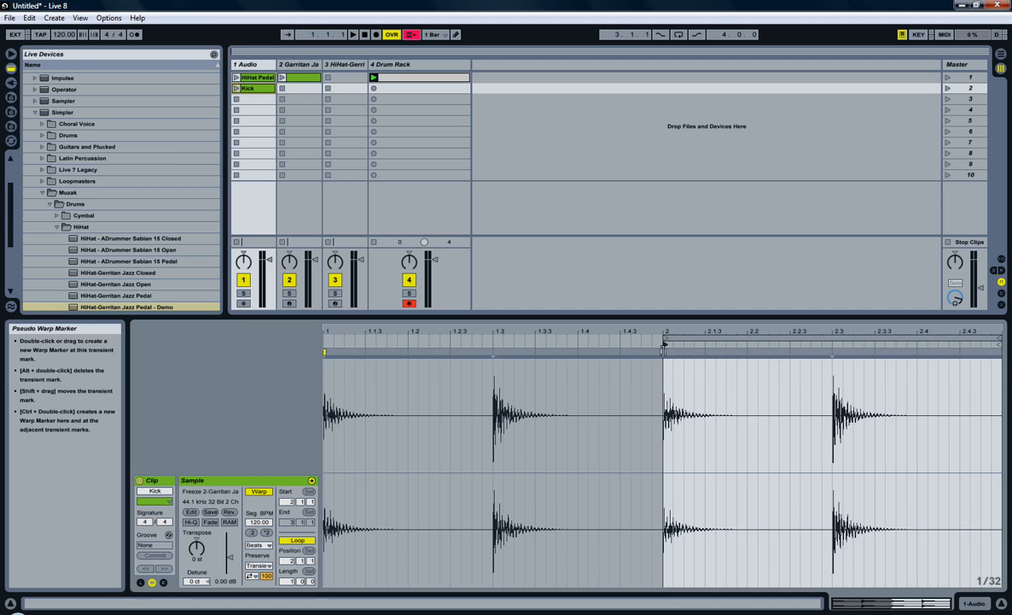
mouse_move(666, 378)
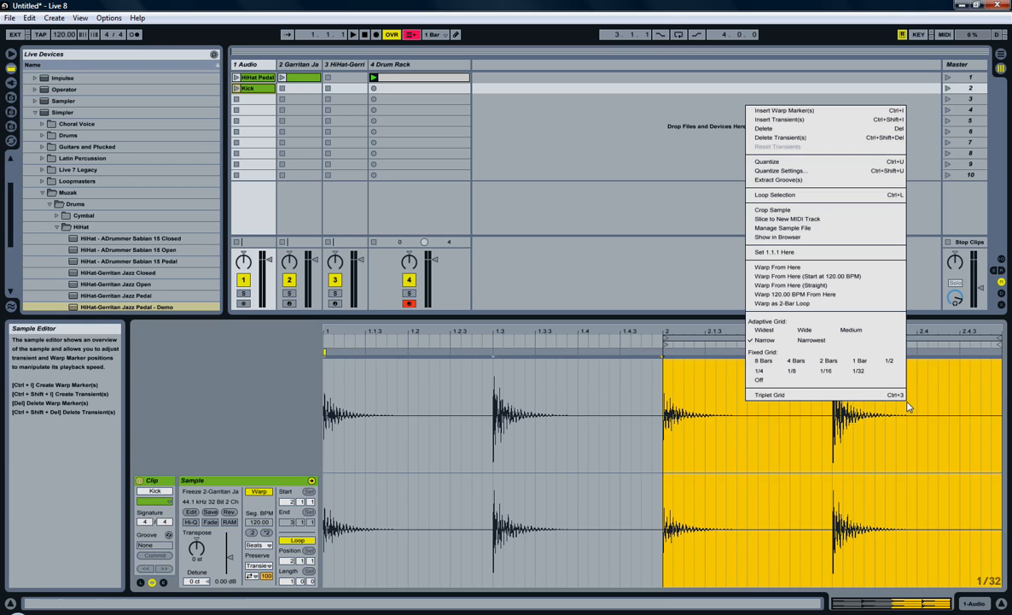
mouse_move(773, 210)
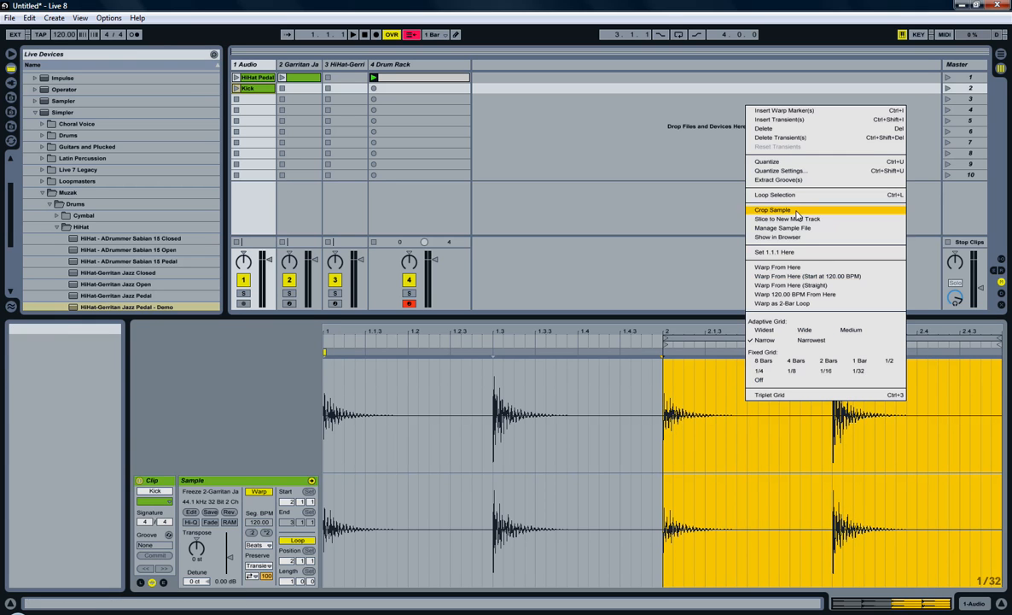
Step: Copy each of Kick.wav's two hits into new files Kick (2) and Kick (3)
left_click(772, 210)
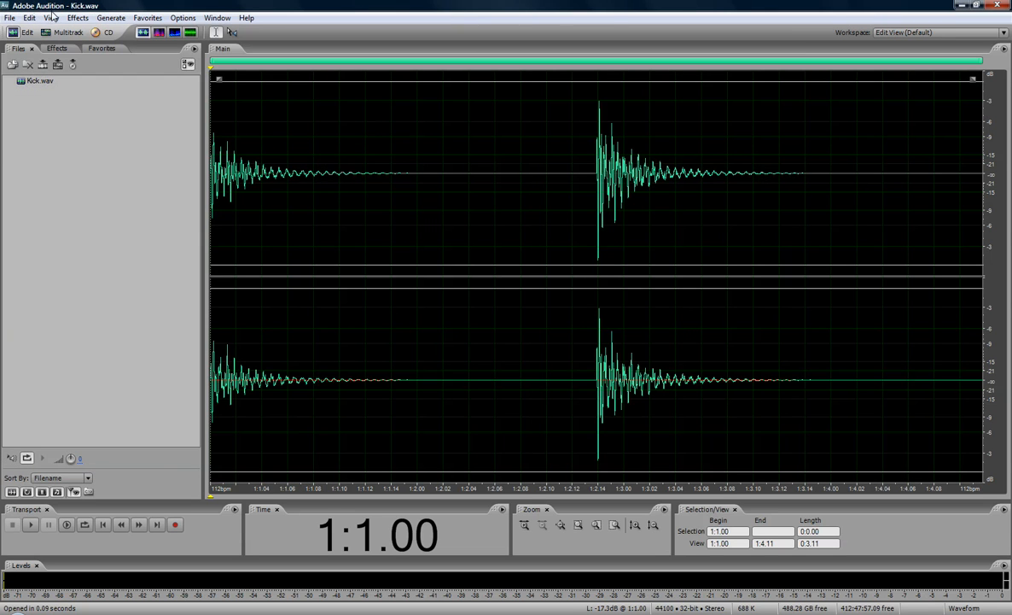
left_click(29, 17)
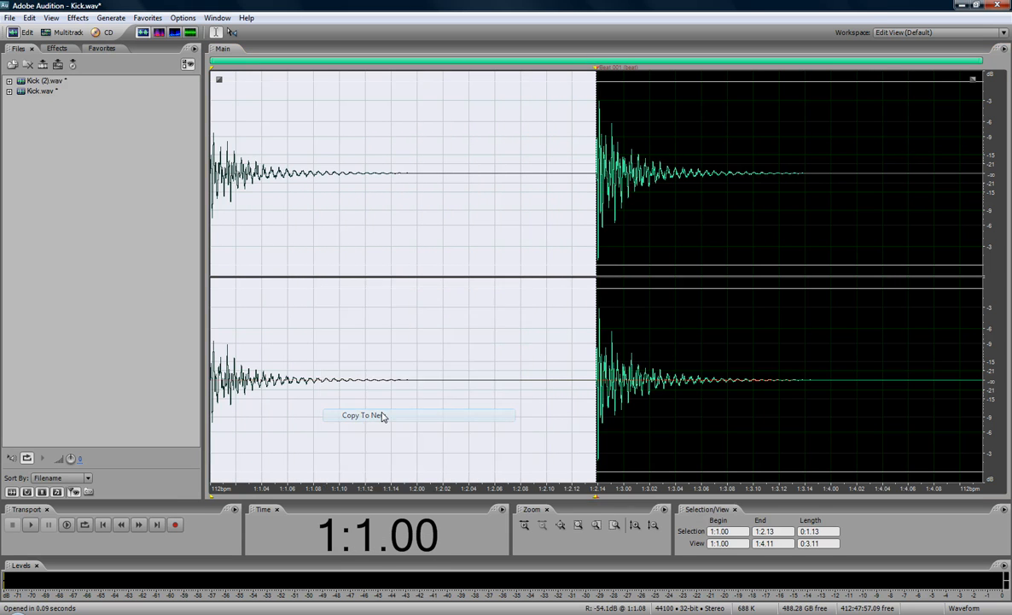
left_click(37, 80)
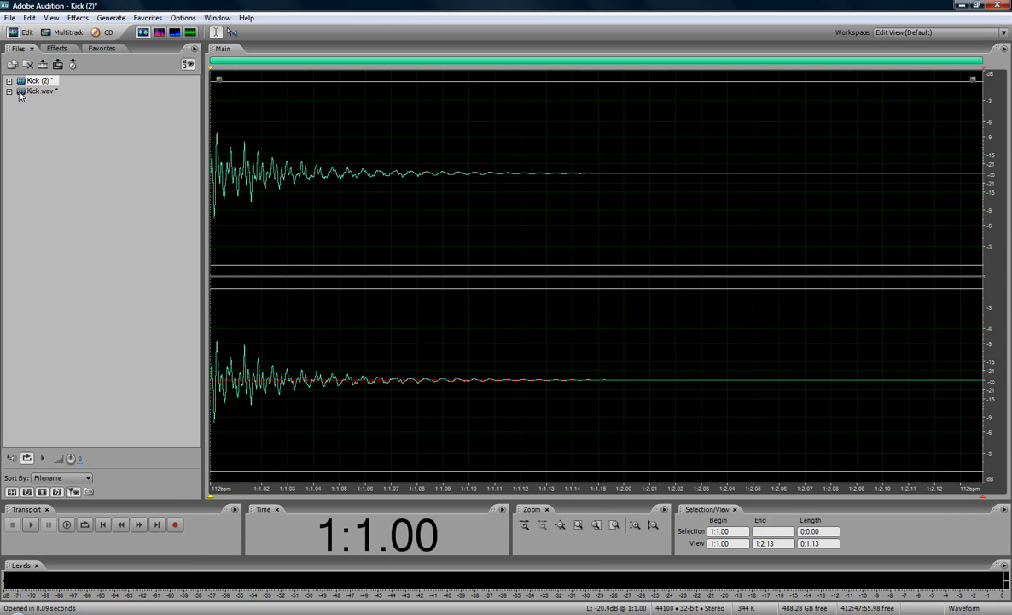
left_click(41, 91)
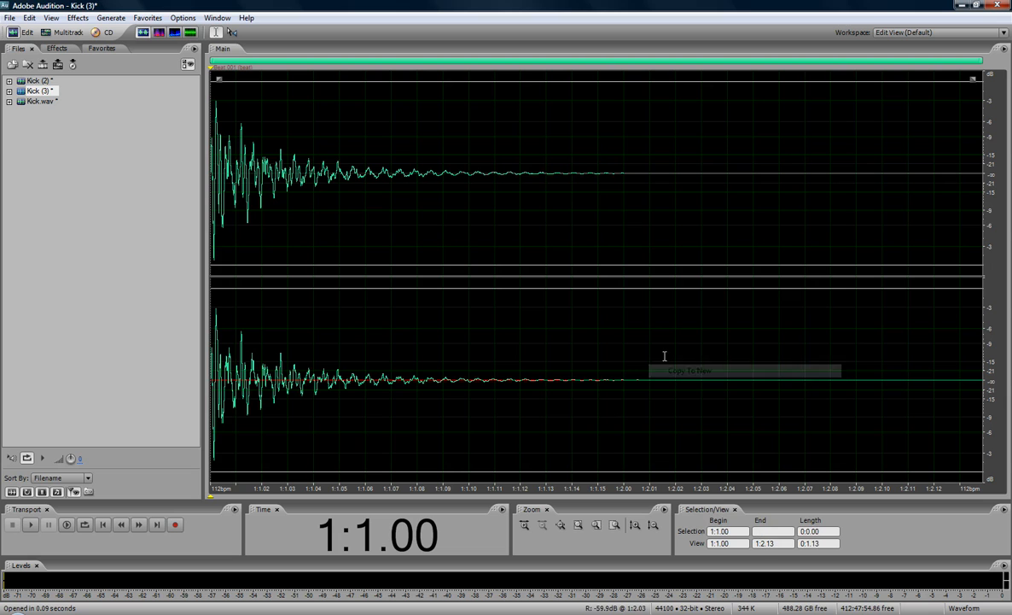
left_click(41, 101)
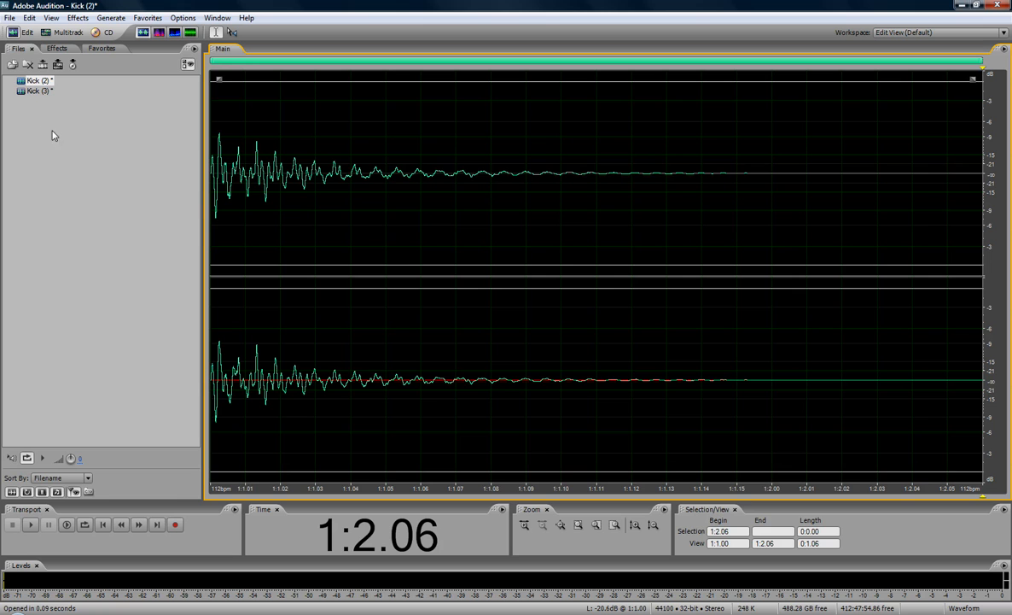
Step: Close Kick.wav, trim the Kick (2) and Kick (3) tails, and play Kick (3)
left_click(38, 90)
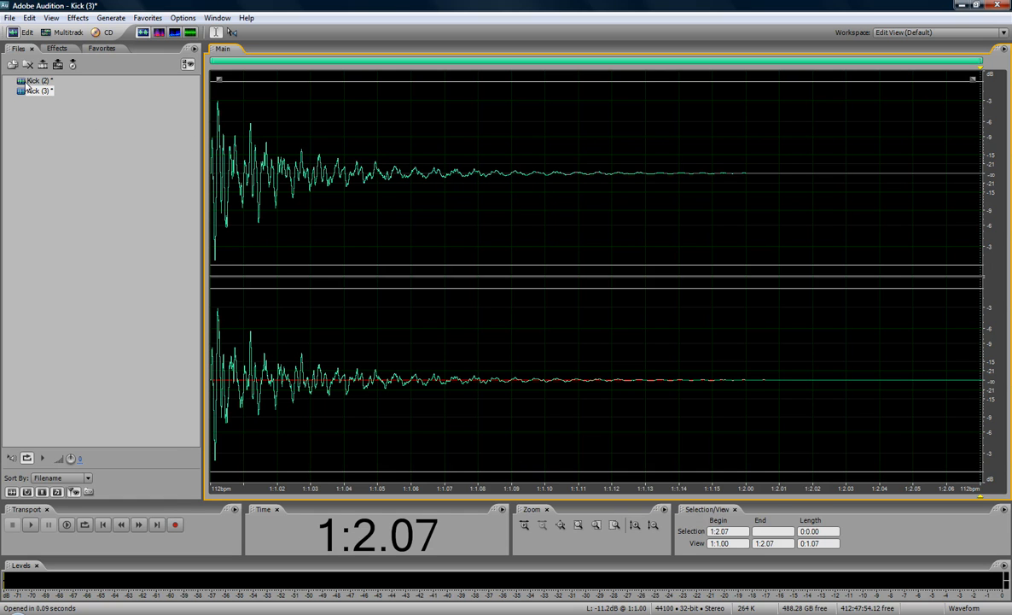
left_click(36, 81)
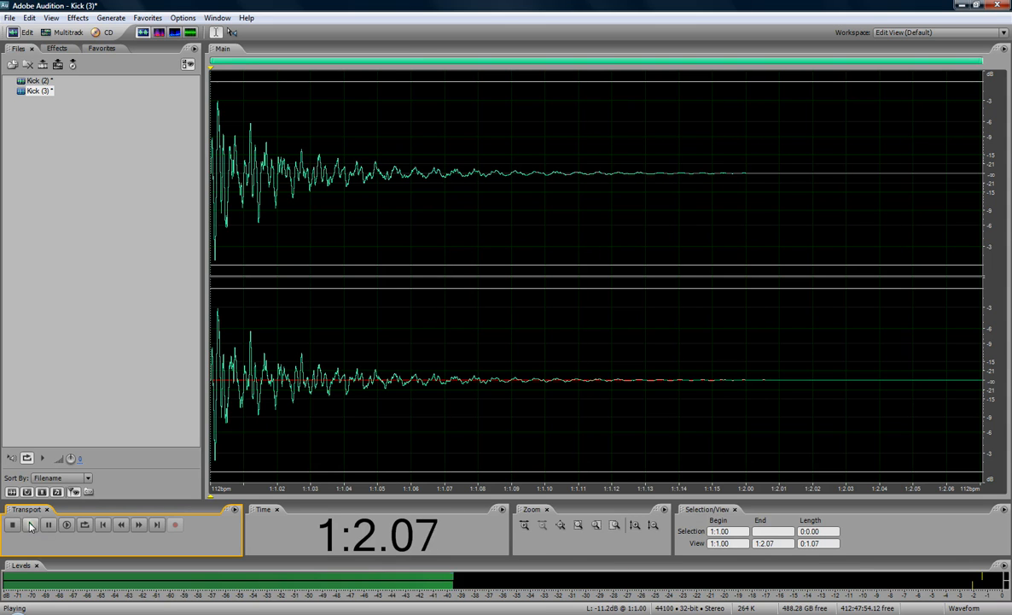
left_click(12, 524)
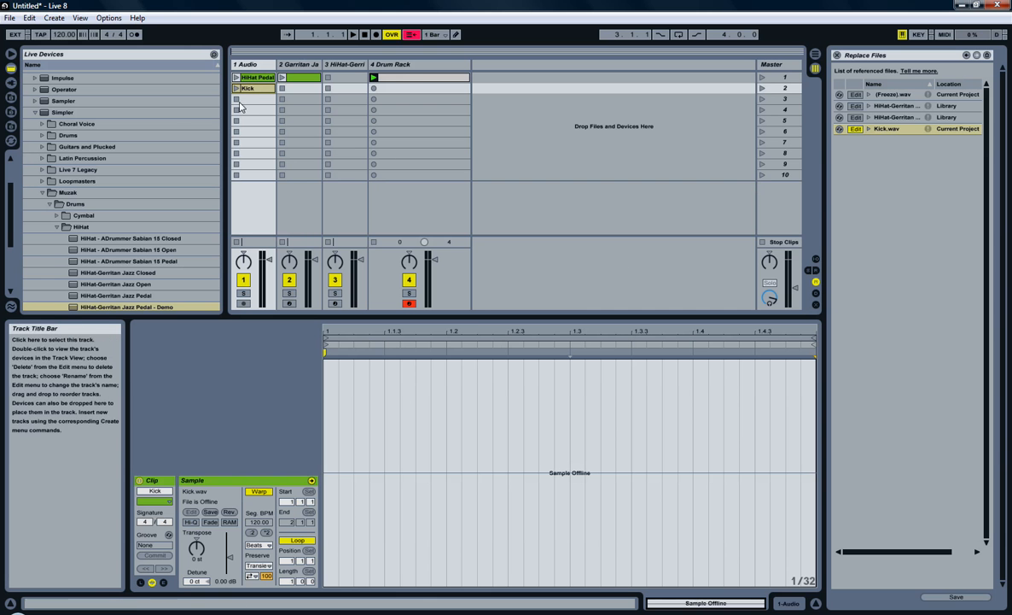
Step: Load Kick-Gerritan Jazz 01 and 02 Demo from Samples > Muzak > Drums > Kick into the Sampler
left_click(61, 112)
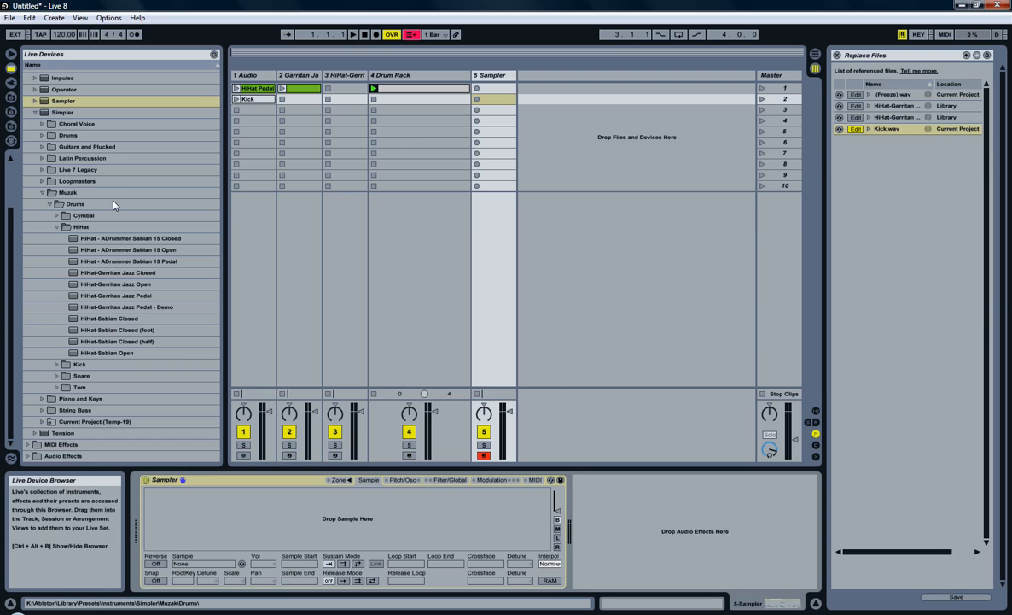
left_click(56, 226)
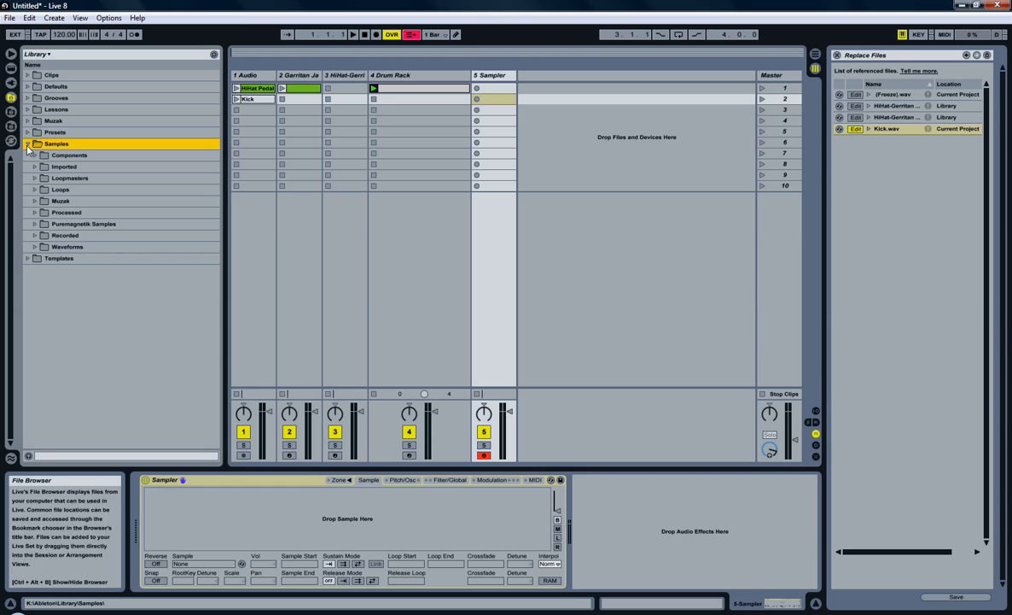
left_click(29, 201)
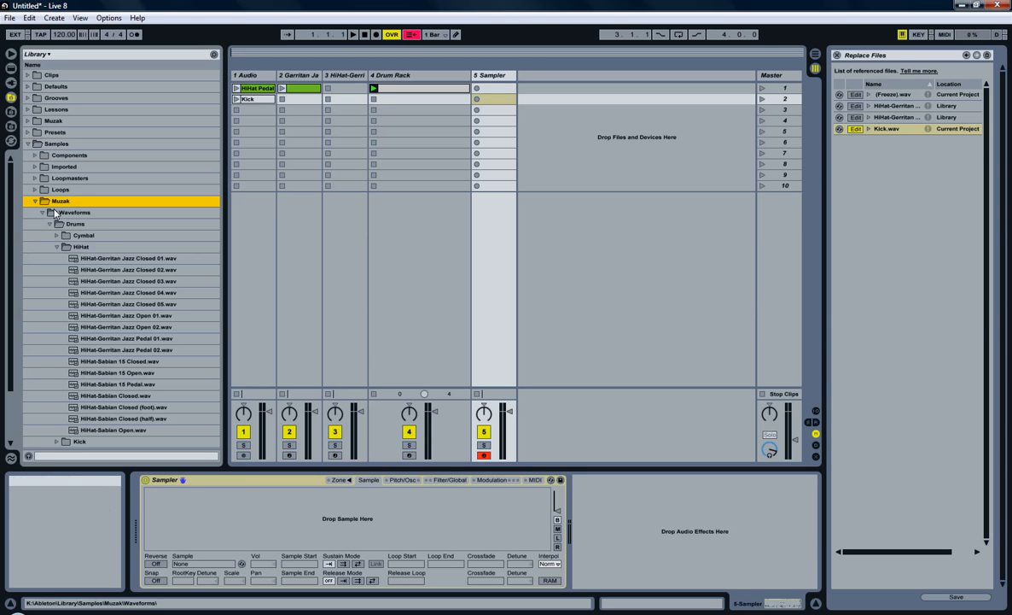
left_click(56, 247)
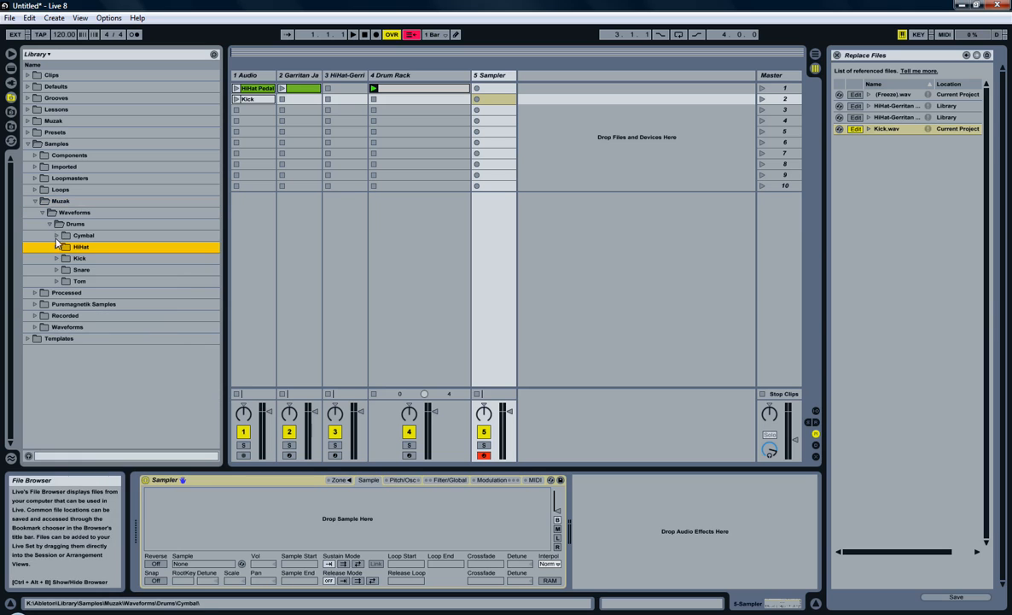
left_click(79, 258)
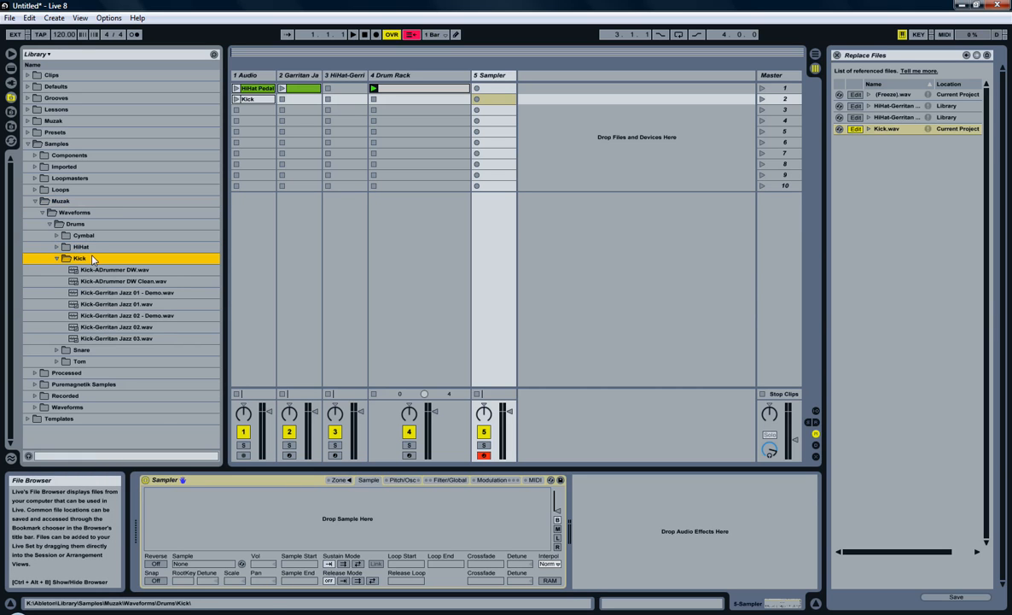
left_click(126, 292)
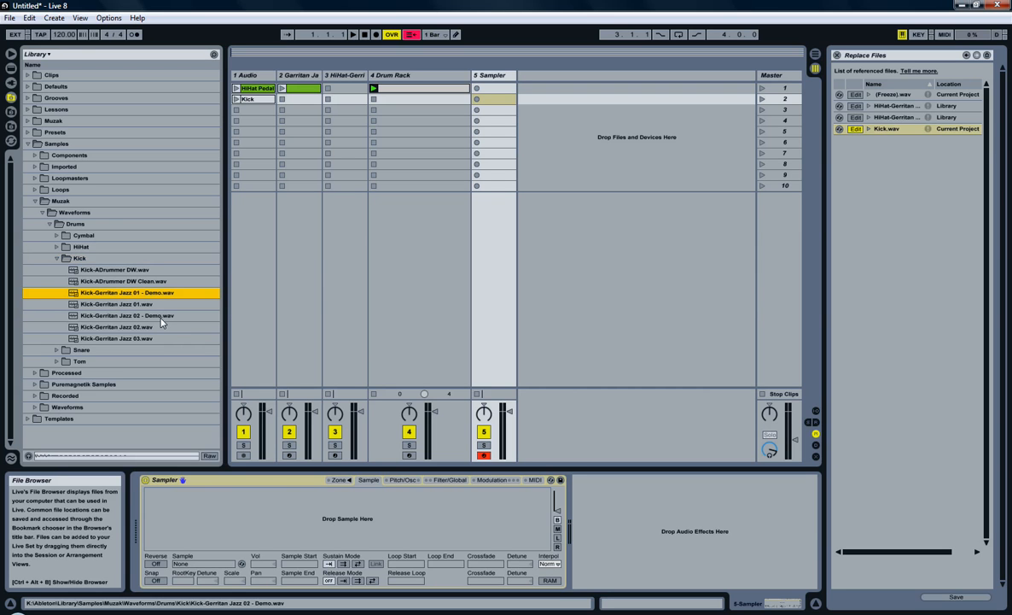
left_click(127, 315)
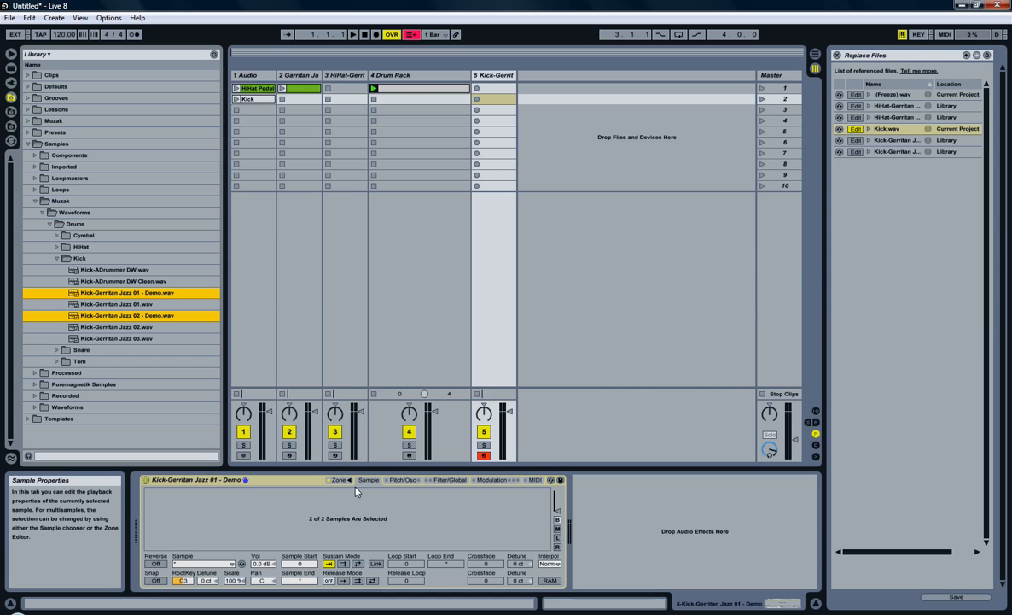
Step: Set Vel zones so Jazz 01 Demo crossfades into Jazz 02 Demo between velocities 80 and 96
left_click(338, 478)
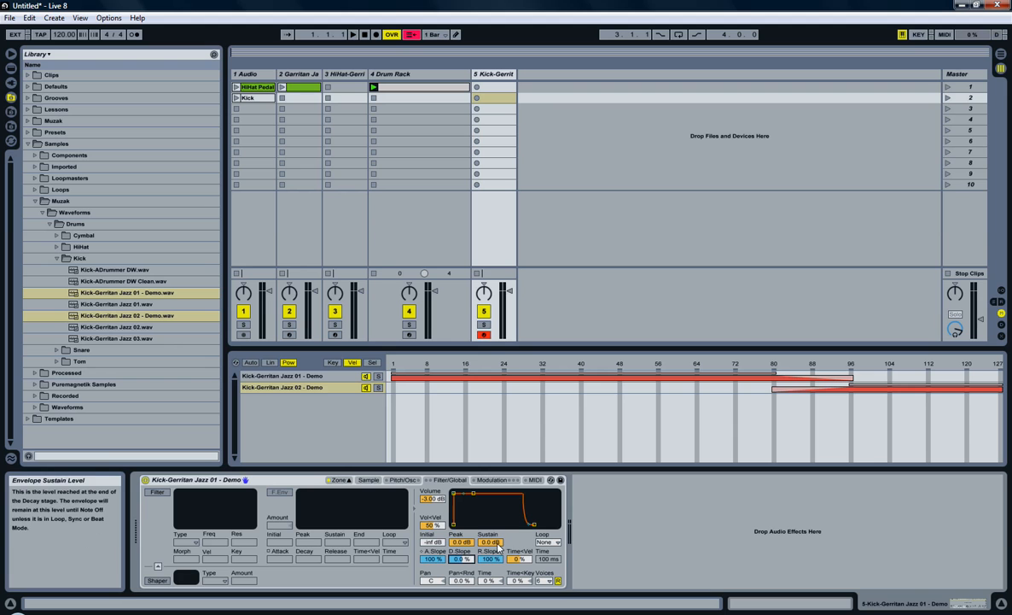
left_click(548, 542)
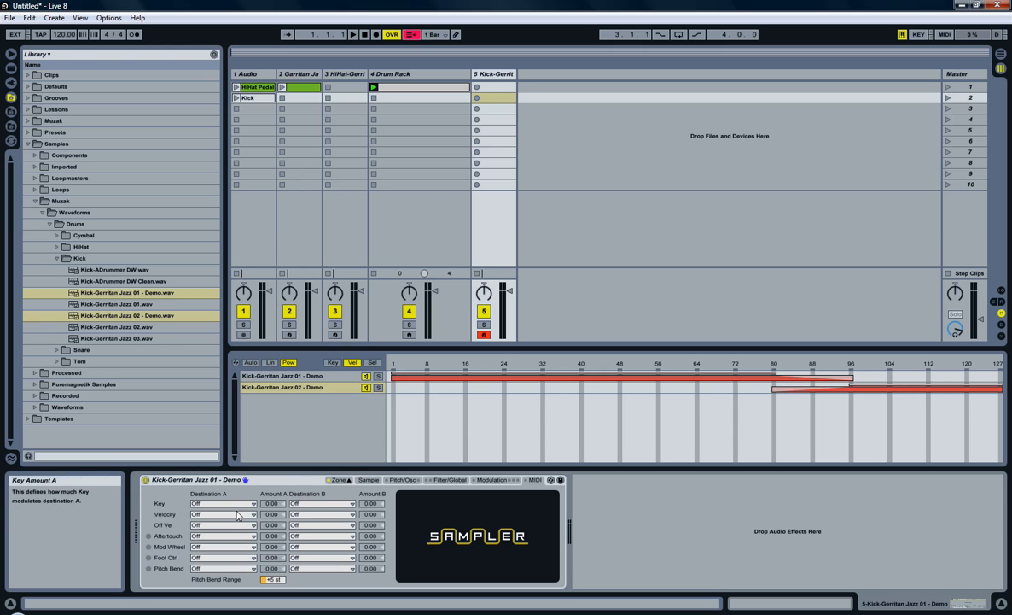
mouse_move(224, 518)
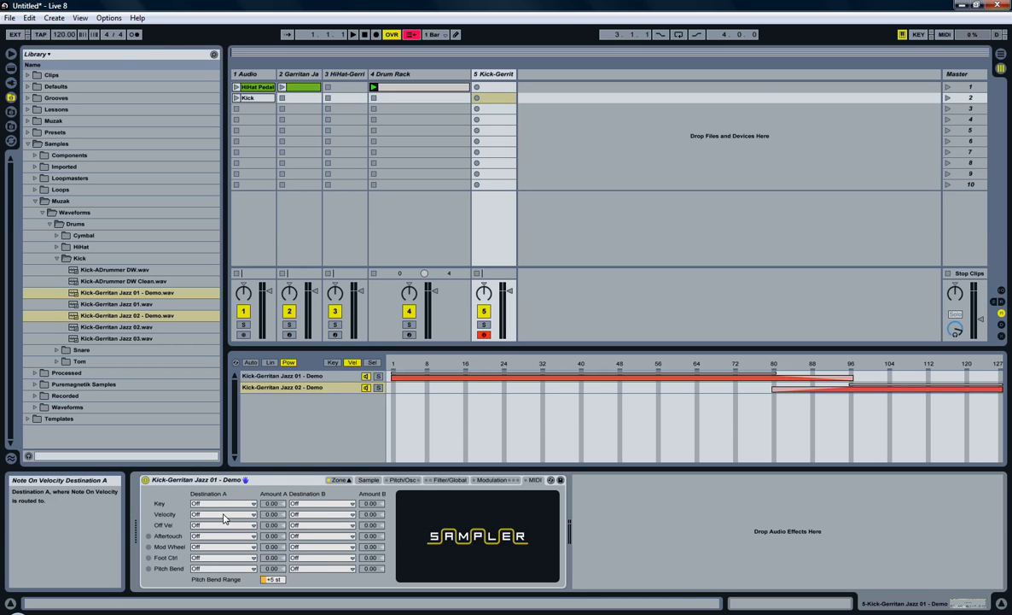
Step: Route Velocity Destination A to Pitch with Amount A at 66.67
left_click(224, 513)
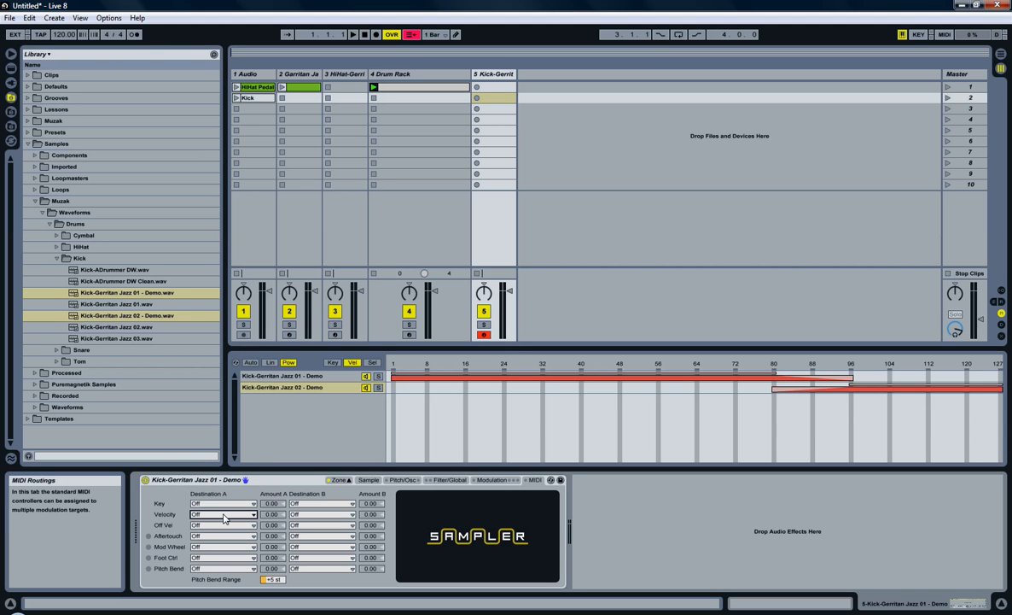
left_click(223, 514)
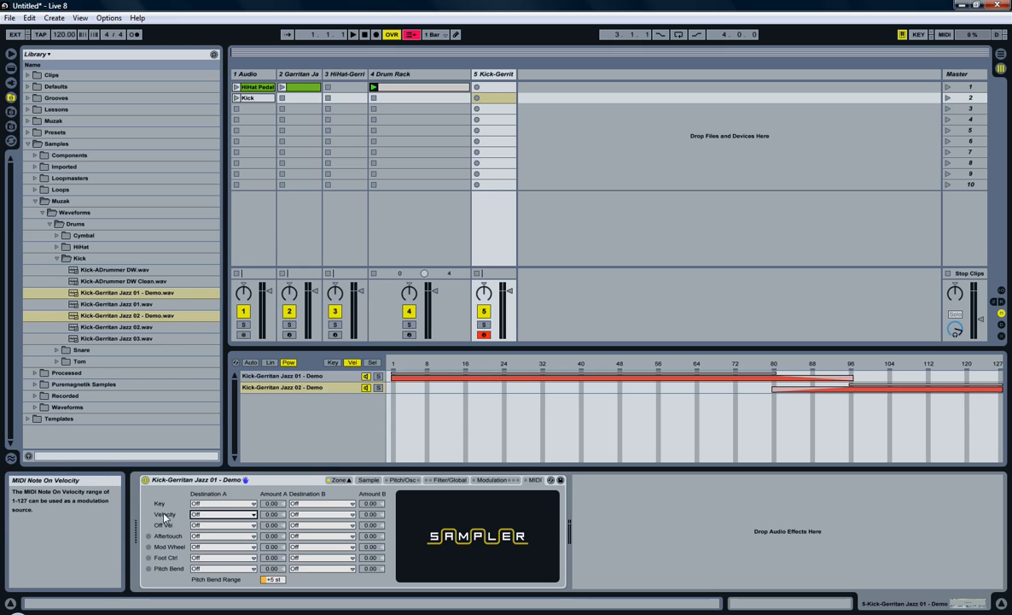
mouse_move(165, 518)
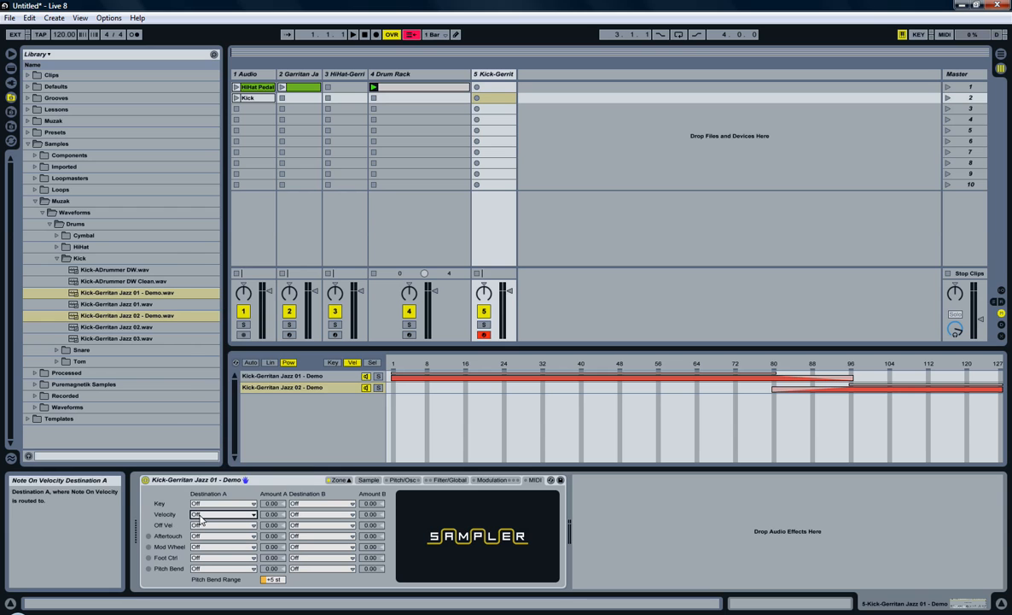
left_click(223, 514)
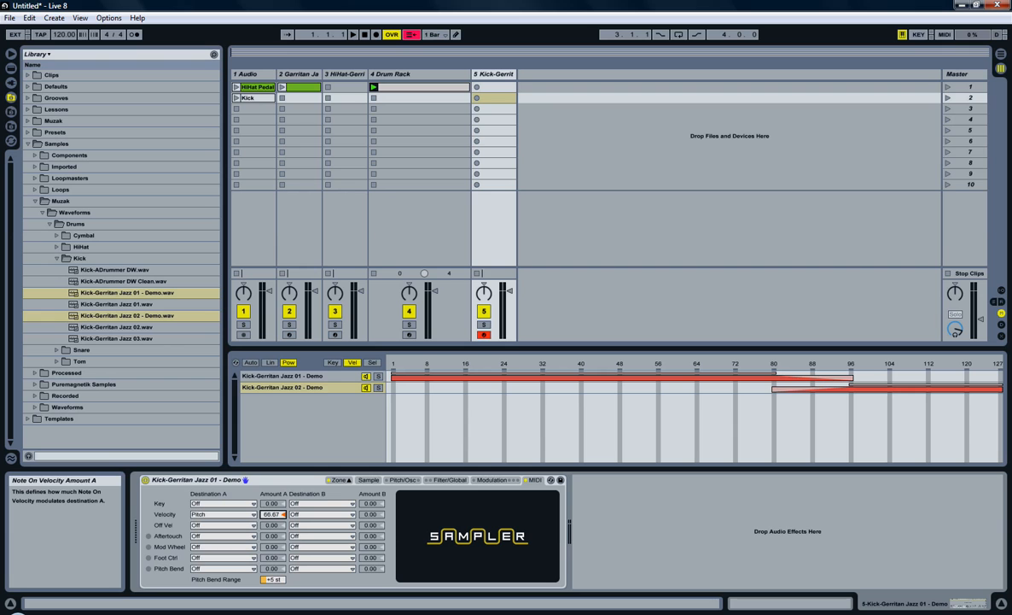
Step: Drag Velocity Amount A down to 1.74 and audition the kick
left_click_drag(272, 514, 272, 508)
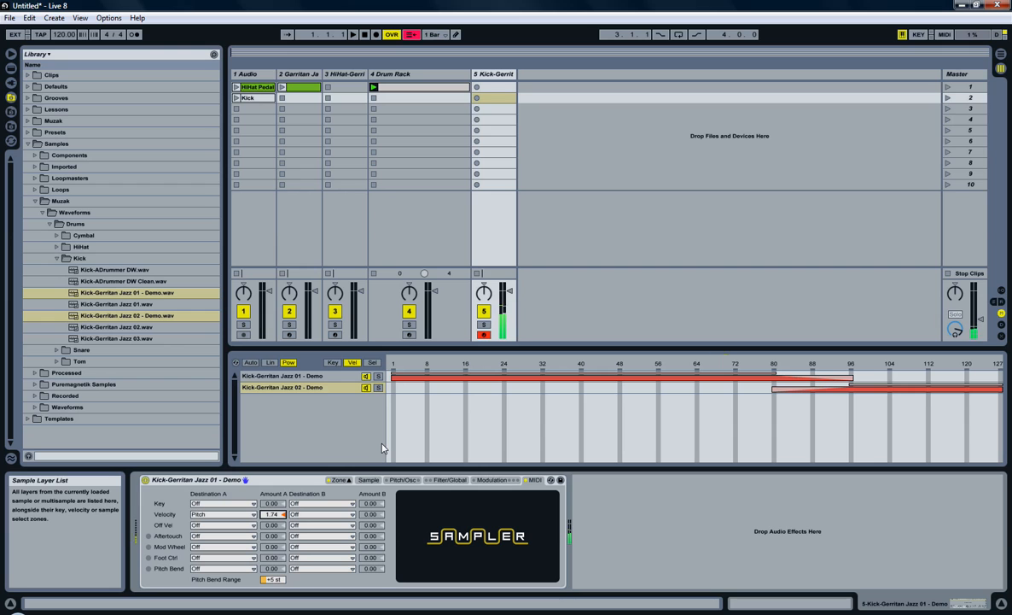
mouse_move(379, 446)
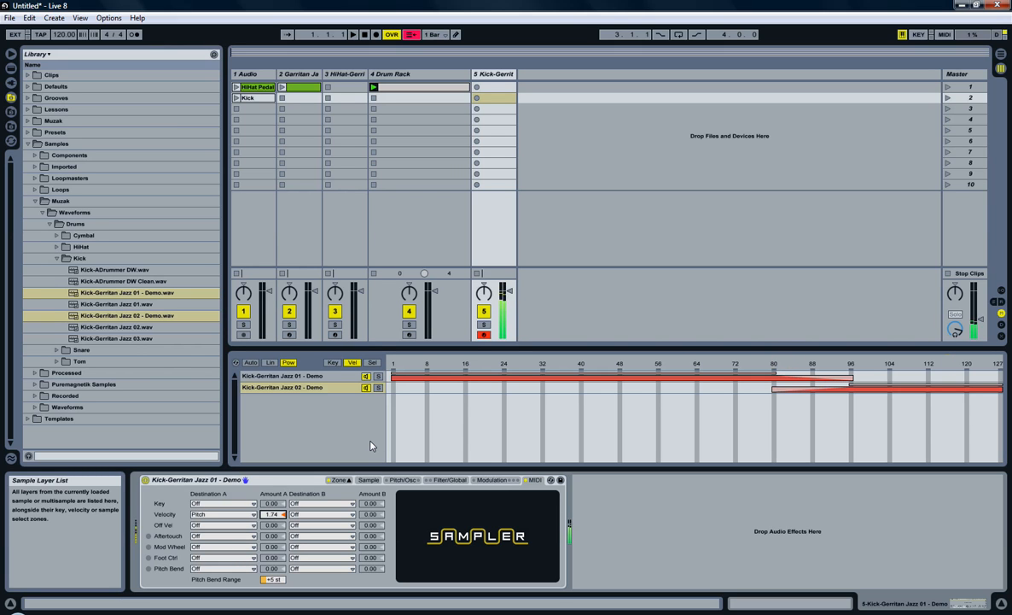
mouse_move(323, 467)
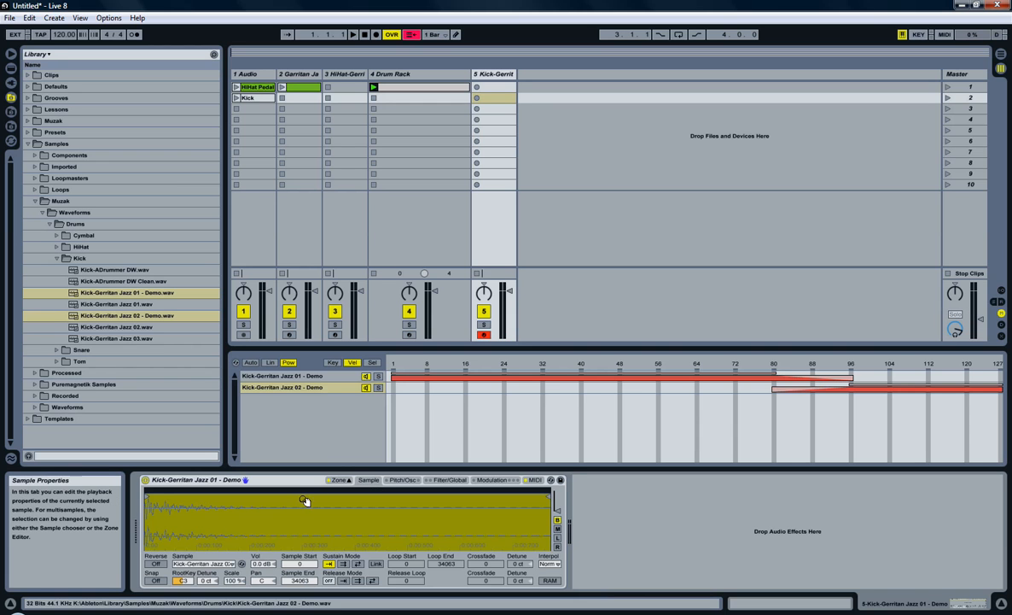
Step: Rename the kick Sampler and save it to Simpler > Muzak > Drums > Kick as 'Kick-Gerritan Jazz - Demo'
left_click(282, 376)
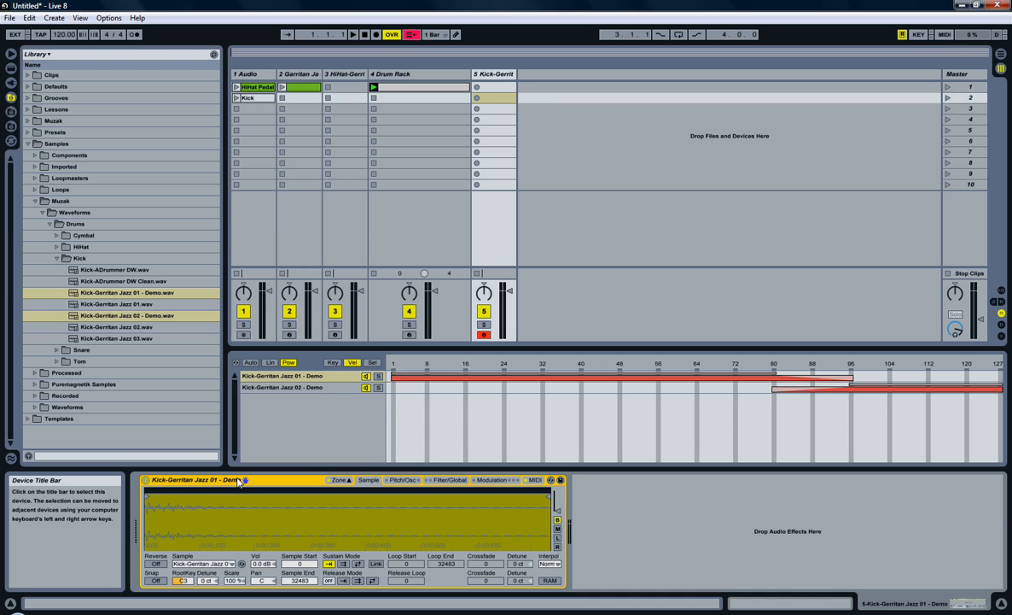
left_click(196, 478)
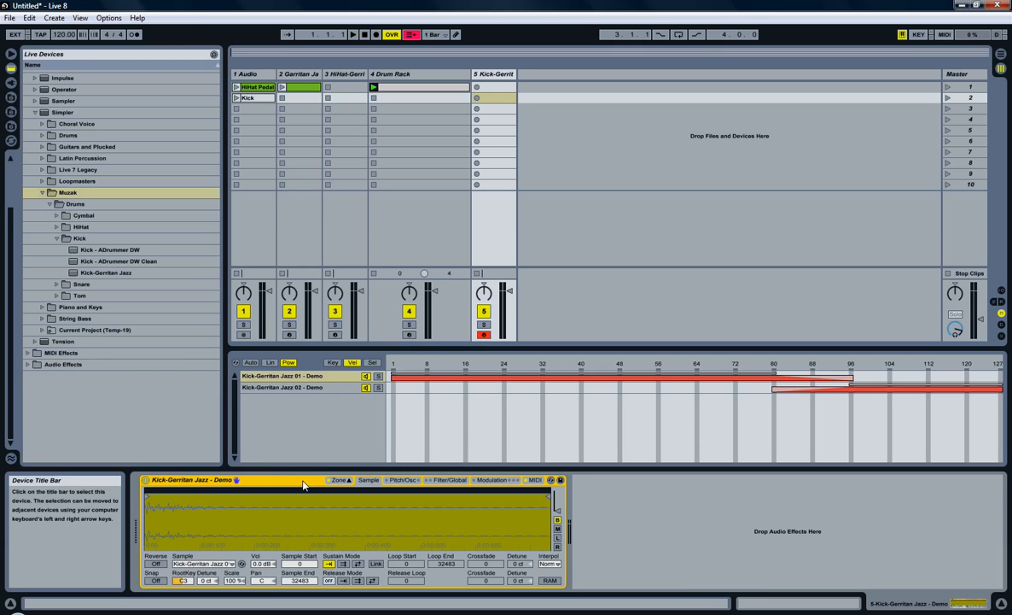
right_click(303, 484)
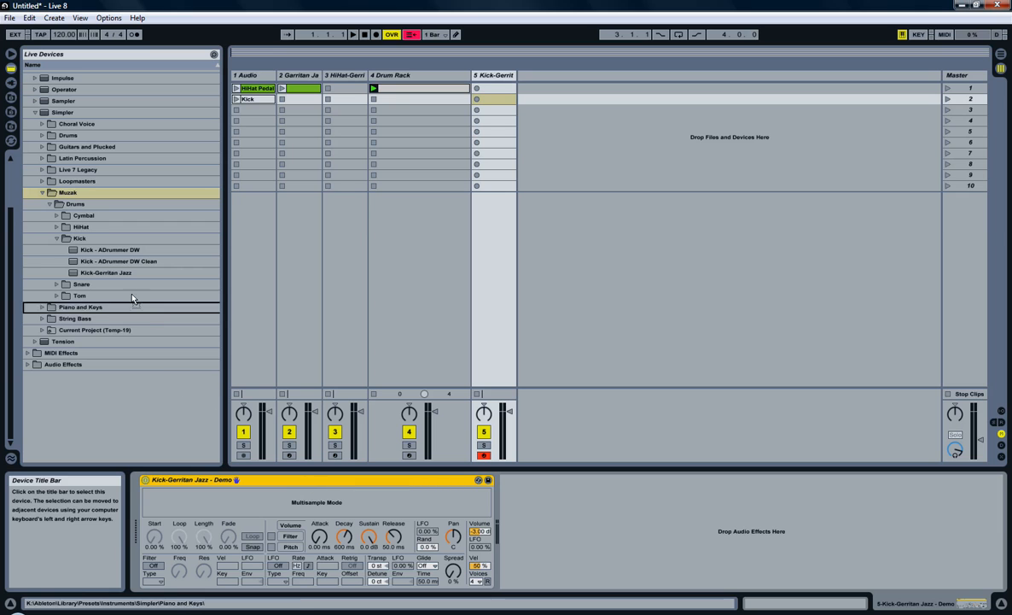
left_click(108, 249)
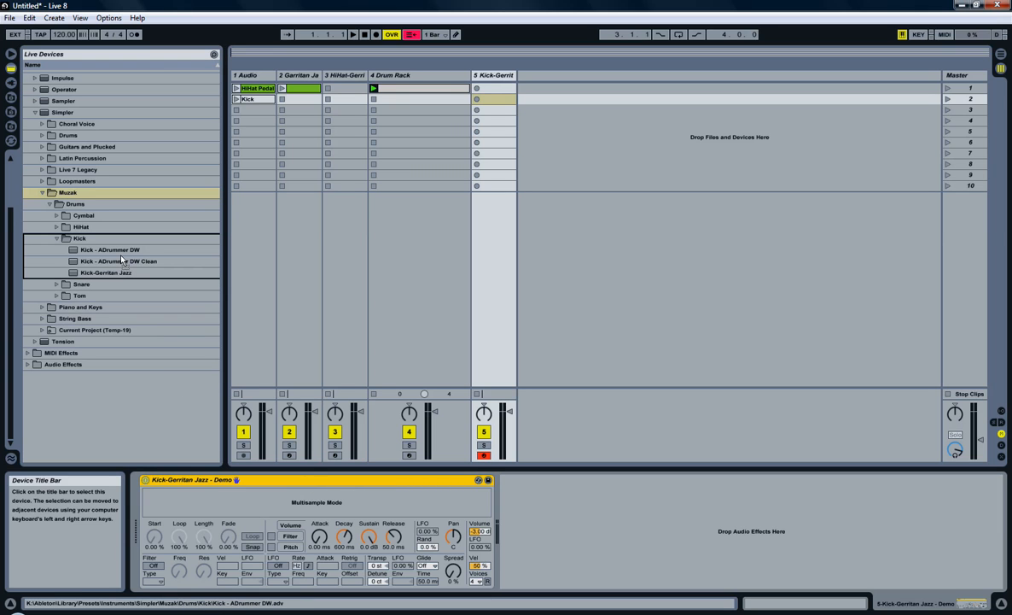
left_click(122, 284)
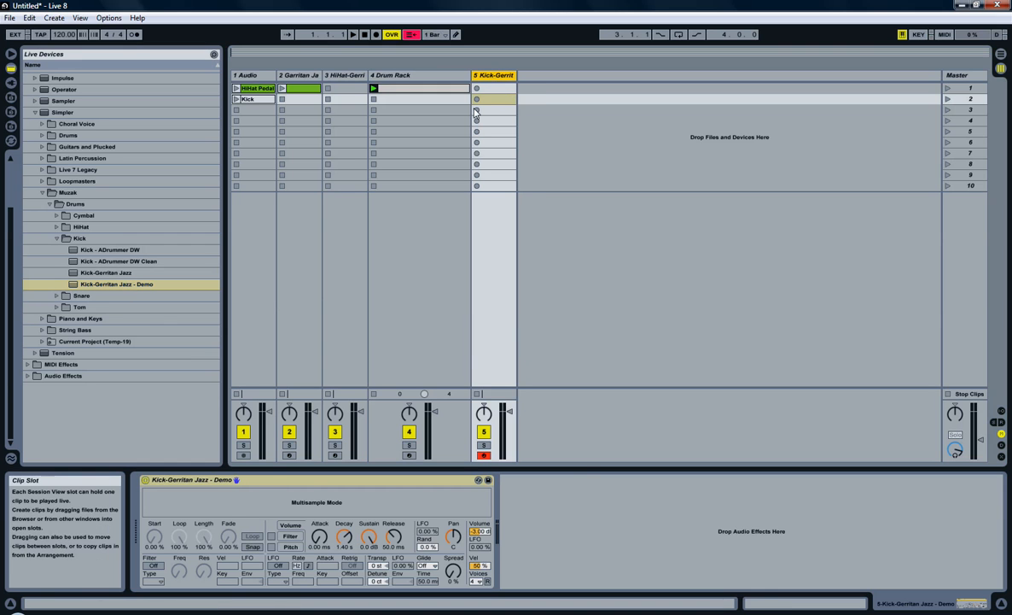
Step: Move the kick Sampler onto the Drum Rack C1 pad and rename the rack 'Kit - Garritan Jazz Demo'
left_click(391, 77)
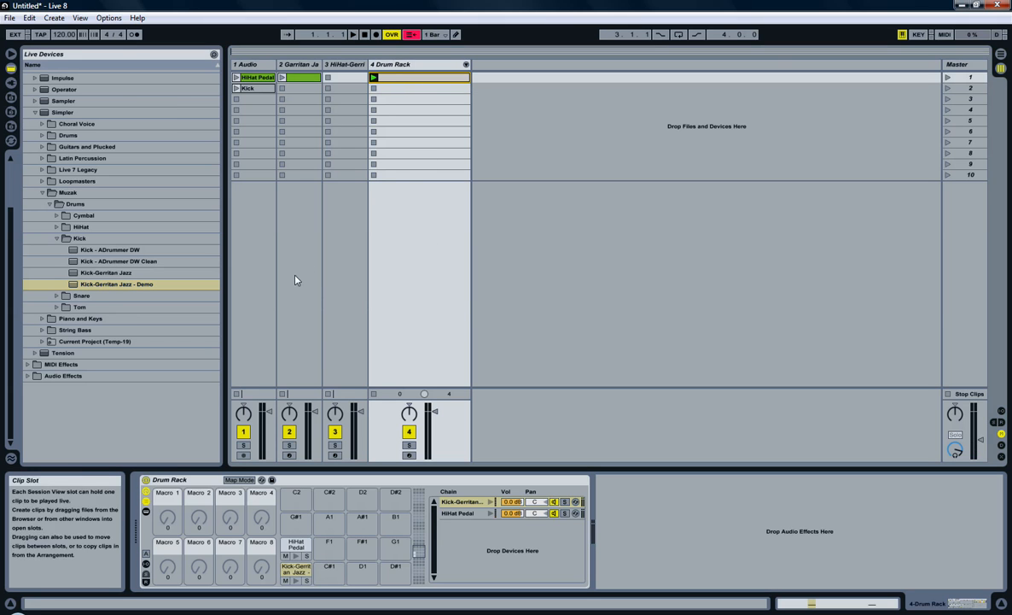
left_click(169, 479)
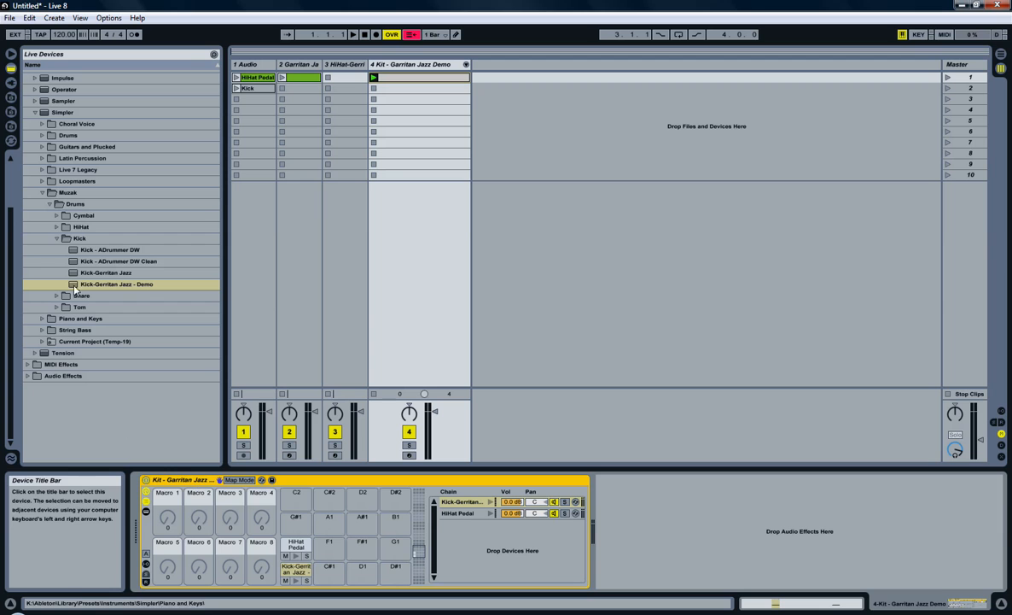
Step: Browse Instruments > Drum Rack > Muzak and drop the kit there as a preset
left_click(34, 112)
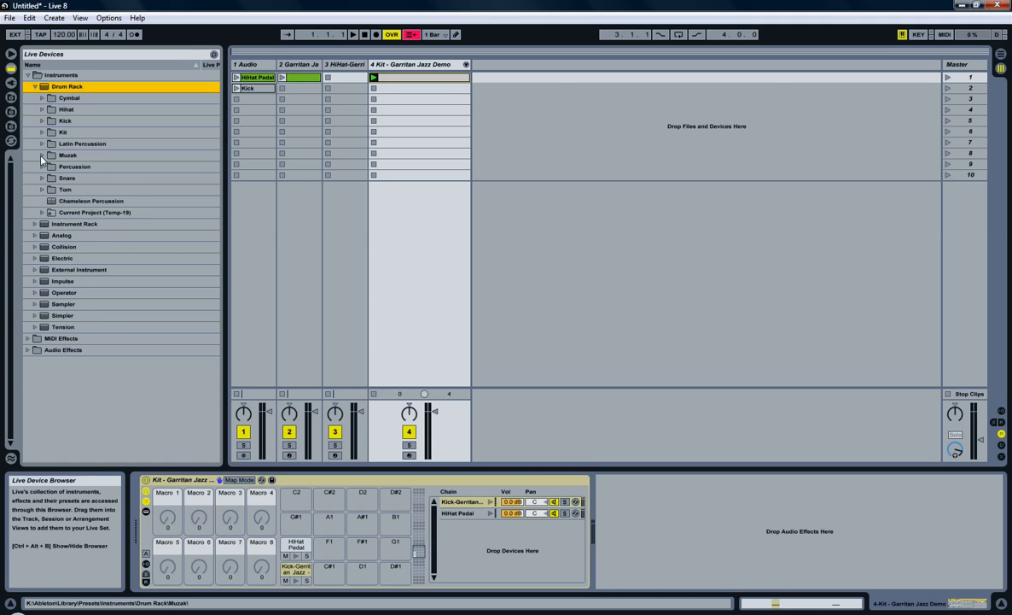
left_click(42, 154)
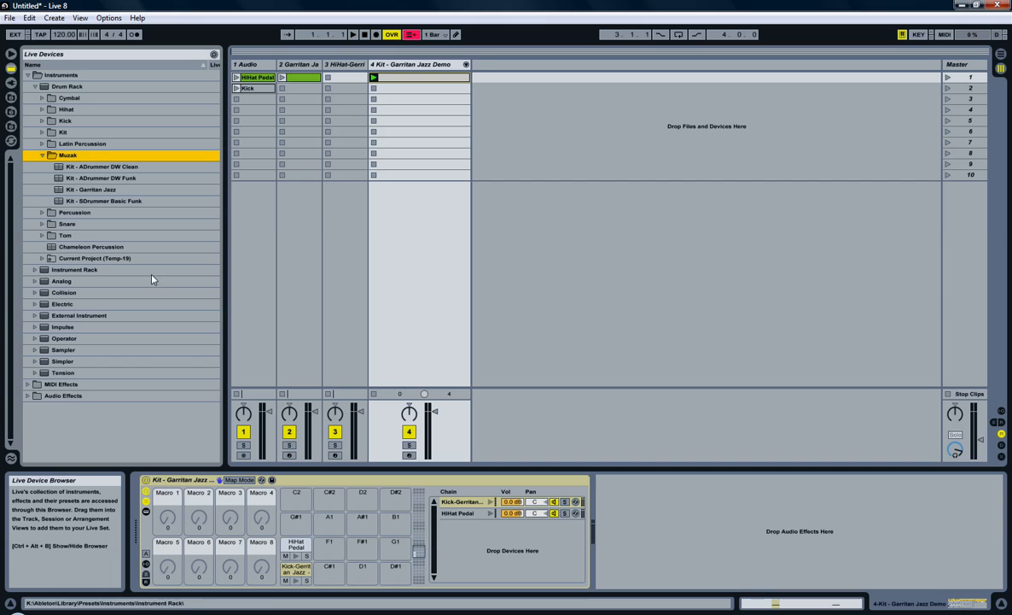
left_click(100, 177)
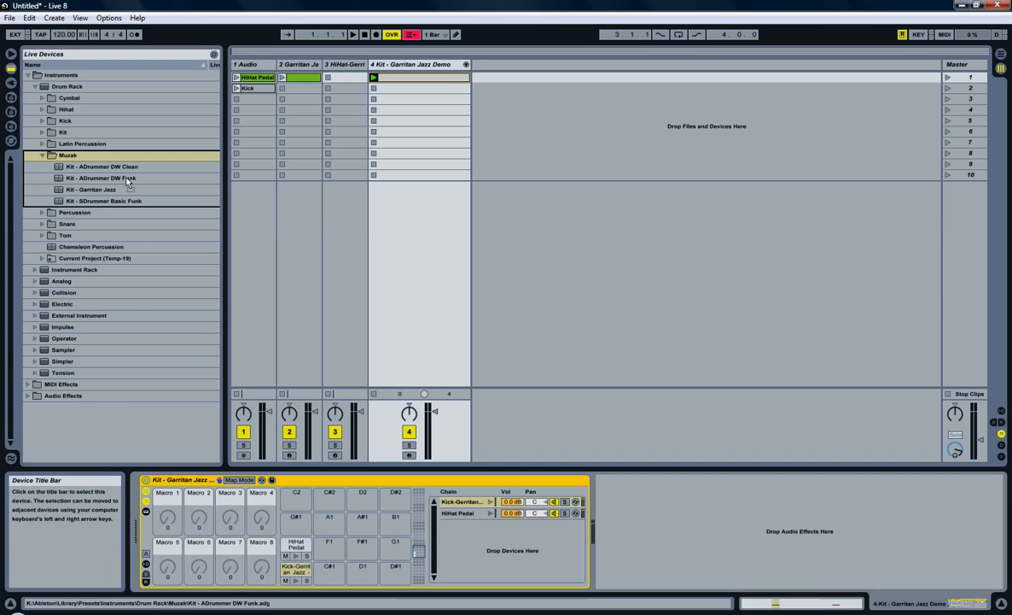
left_click(104, 201)
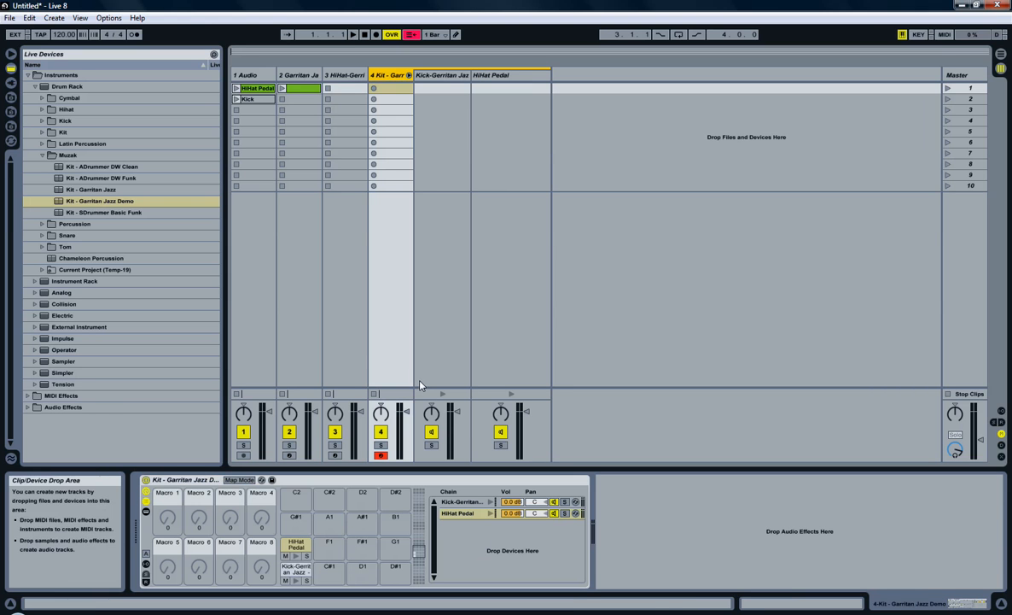
Step: Select the Kick chain's Sampler, then display the HiHat Pedal pad's Sampler
left_click(183, 479)
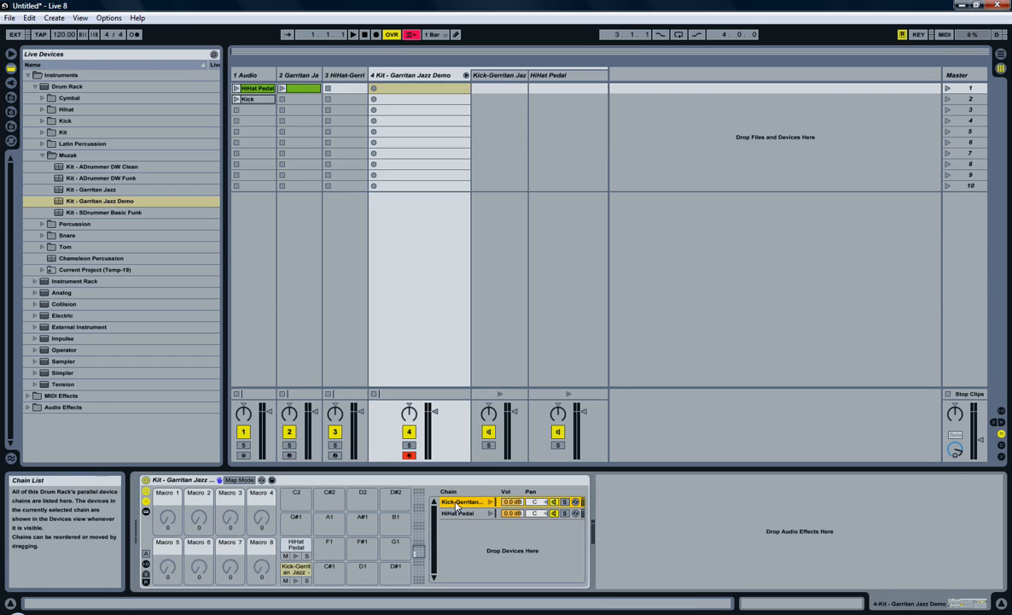
left_click(463, 501)
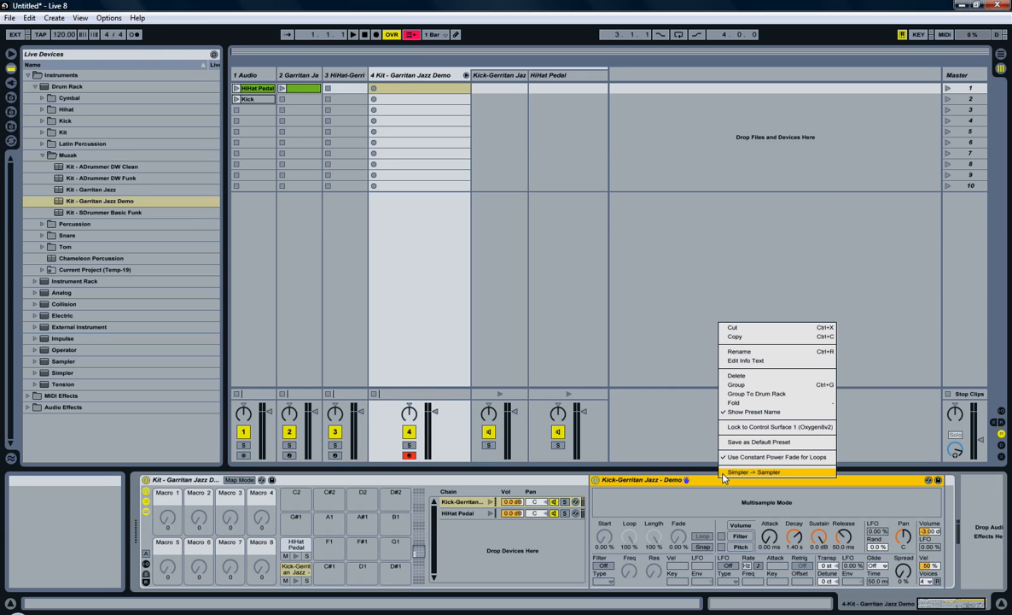
mouse_move(754, 472)
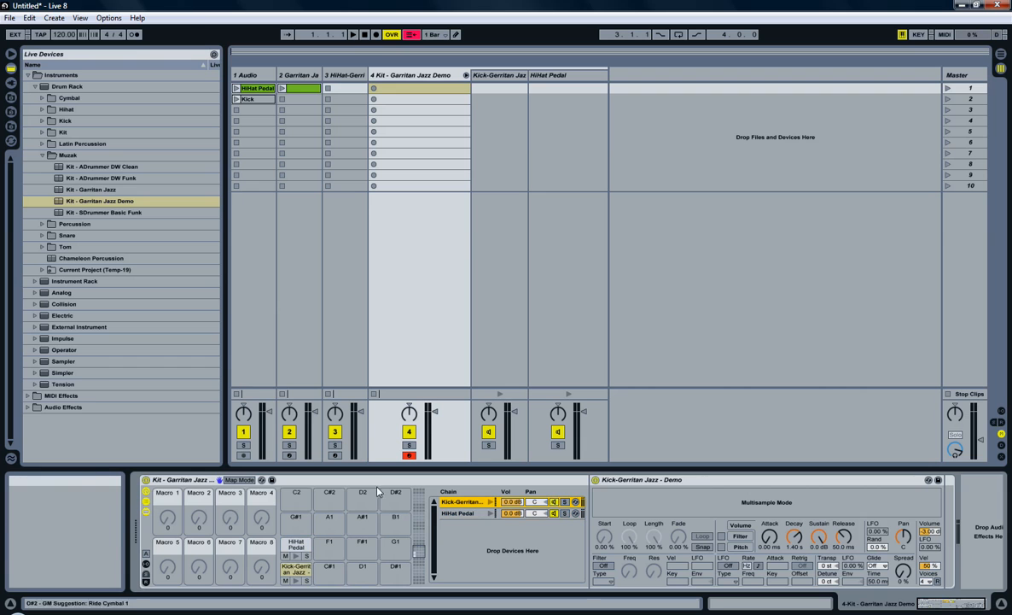
left_click(297, 545)
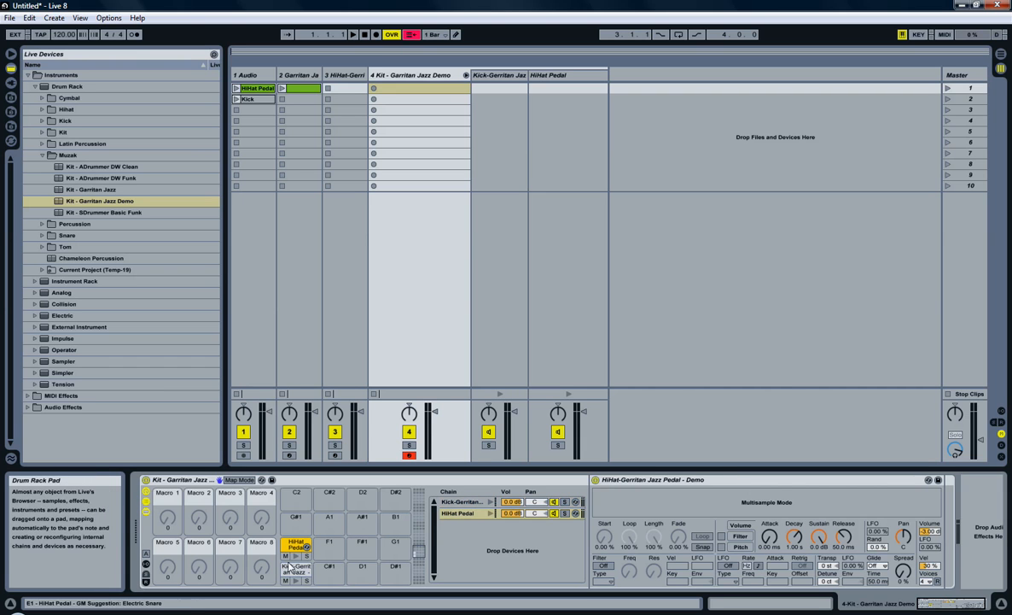